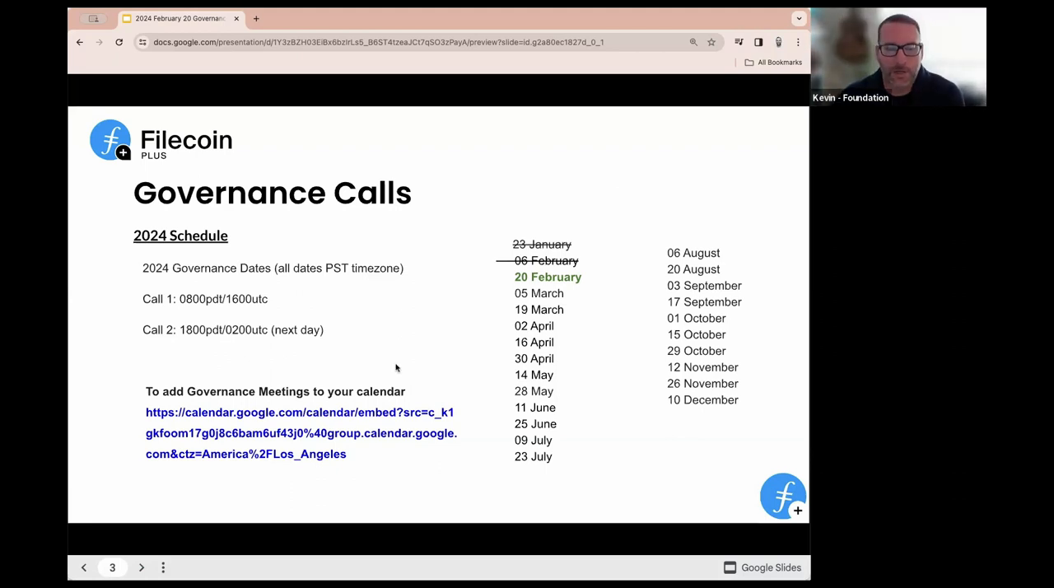
mouse_move(366, 478)
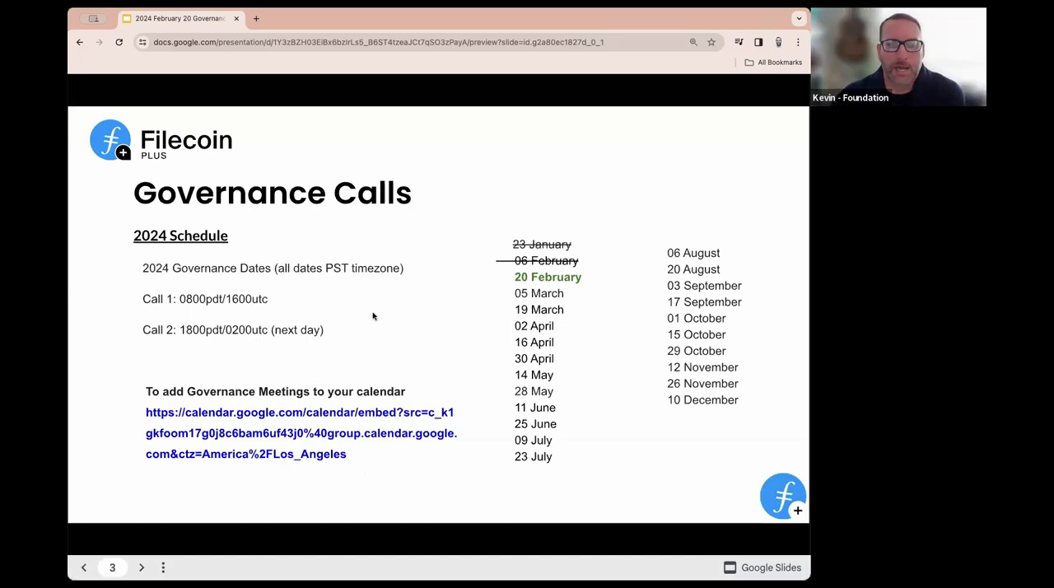
Advance to slide 4, Results, with the Airtable application scores link.
click(142, 566)
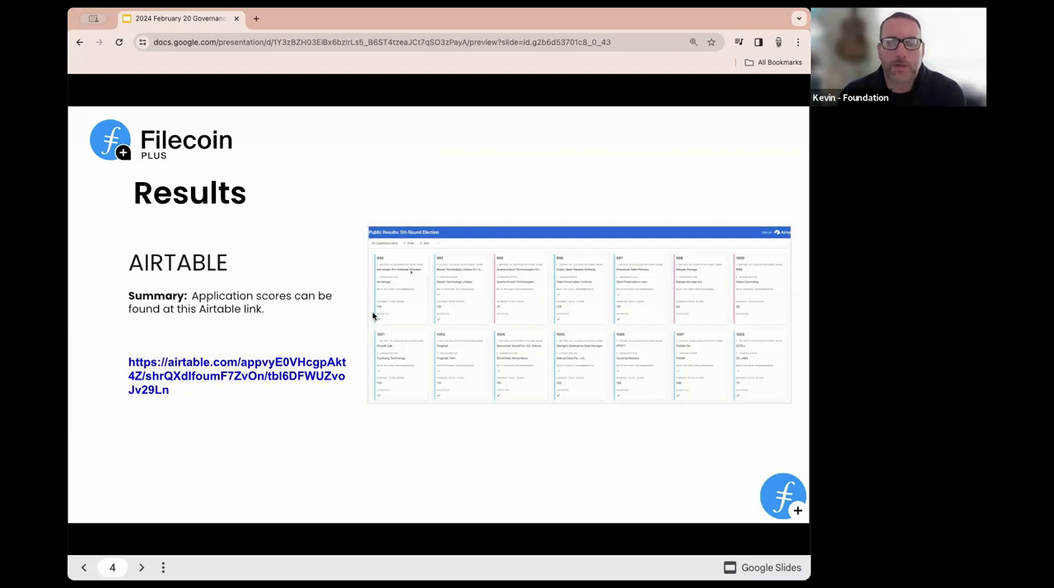
mouse_move(382, 321)
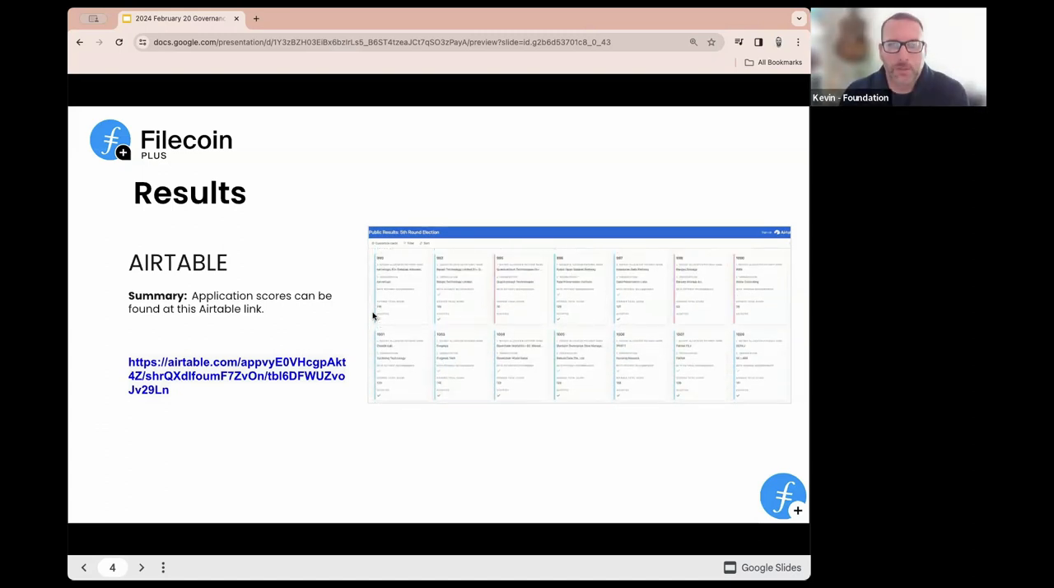
mouse_move(359, 181)
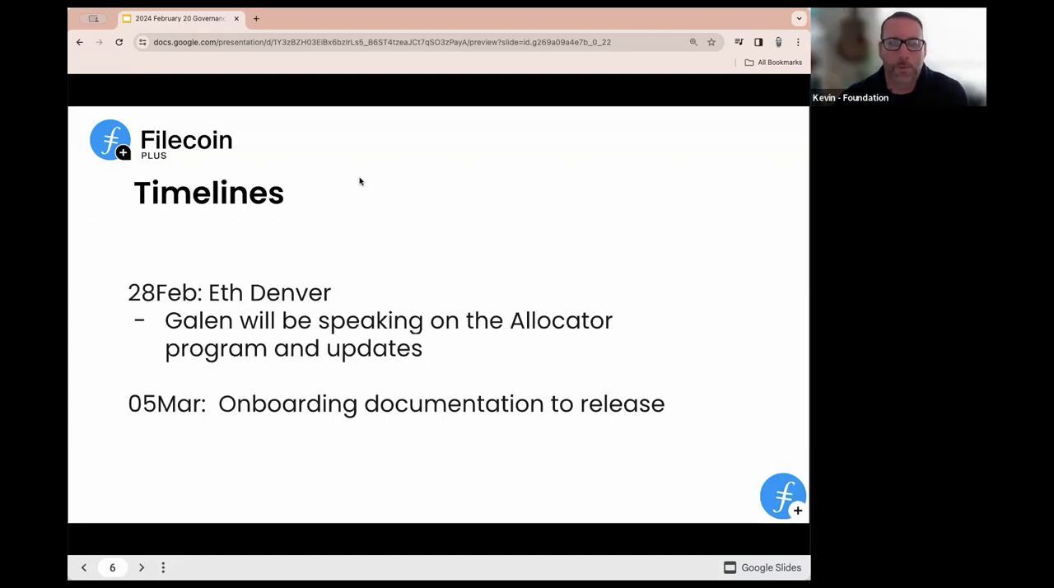
Advance to slide 7, Token Code, on the Foundation-assigned Allocator identity code.
click(142, 567)
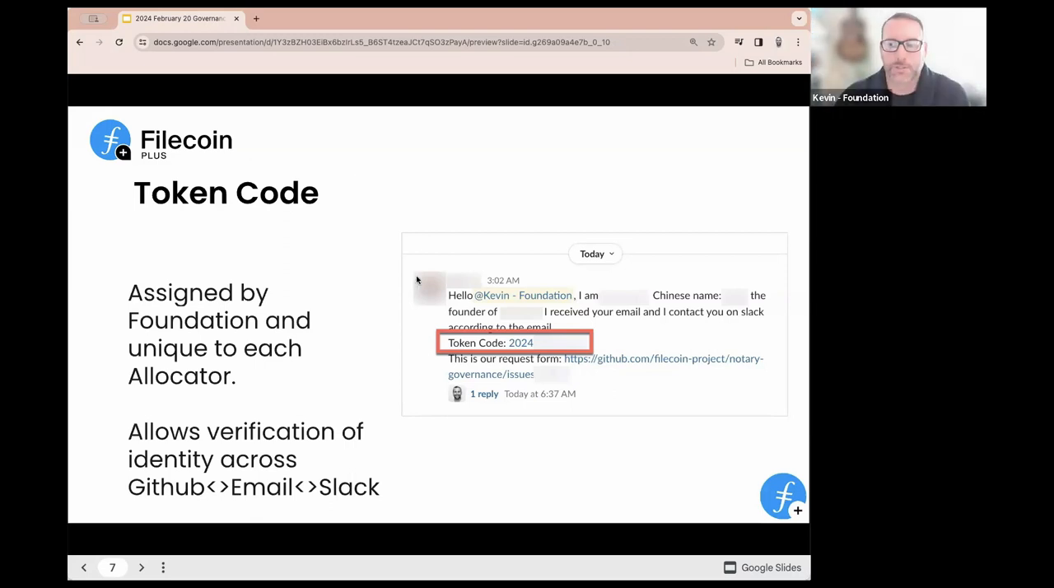
Advance to slide 8, Verification, listing email, ledger address, wallet holder and organization requirements.
click(142, 567)
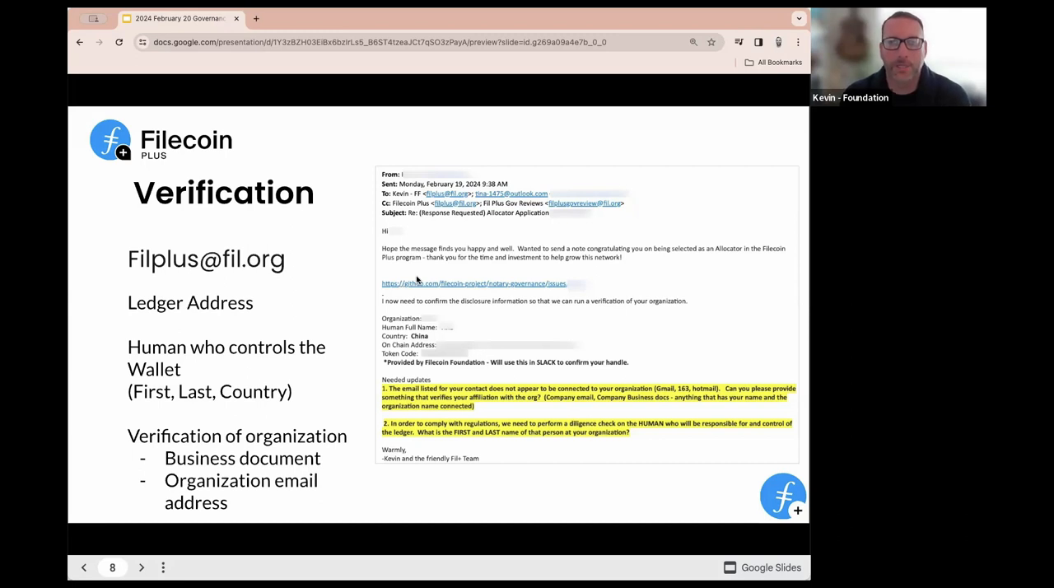
Advance to slide 9, Verification – Contact Information, on confirming the applicant email.
click(142, 567)
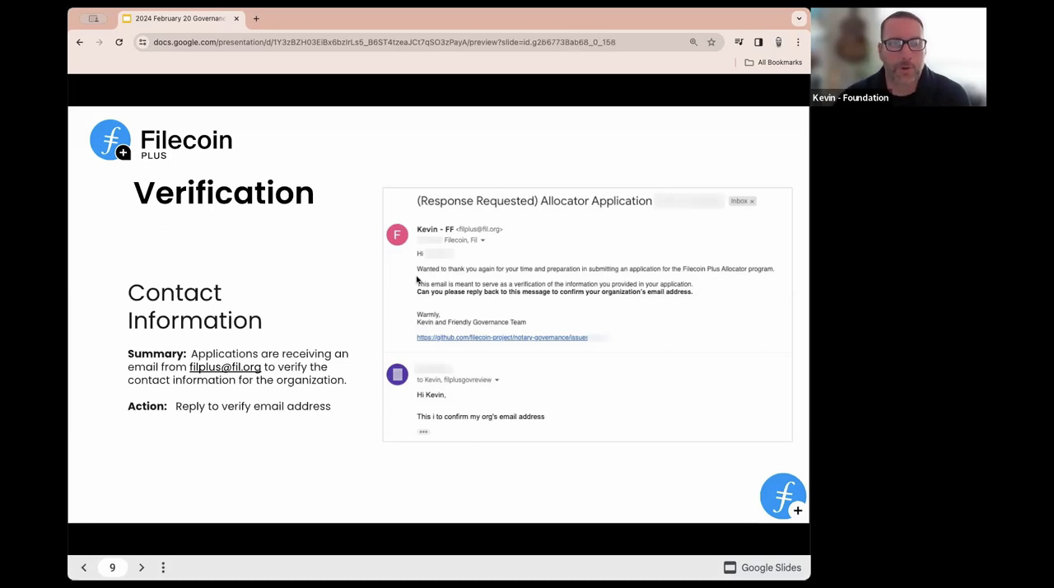
click(142, 567)
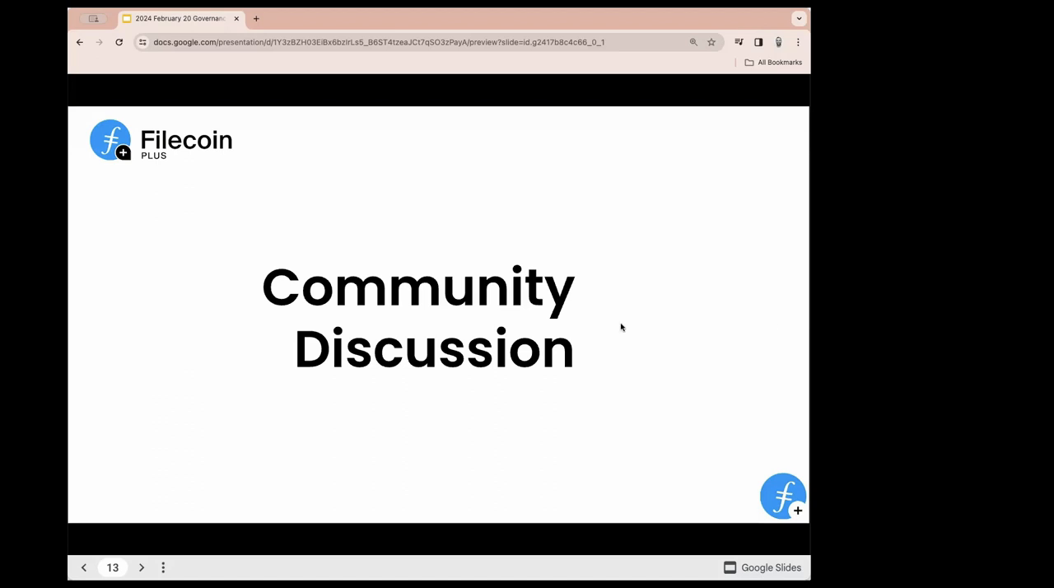
mouse_move(600, 344)
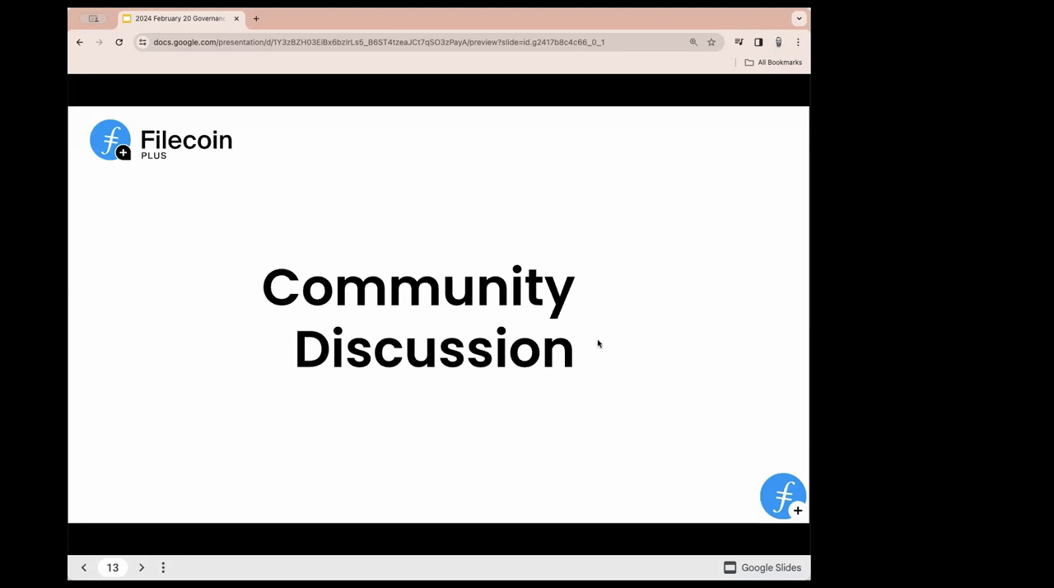
mouse_move(741, 293)
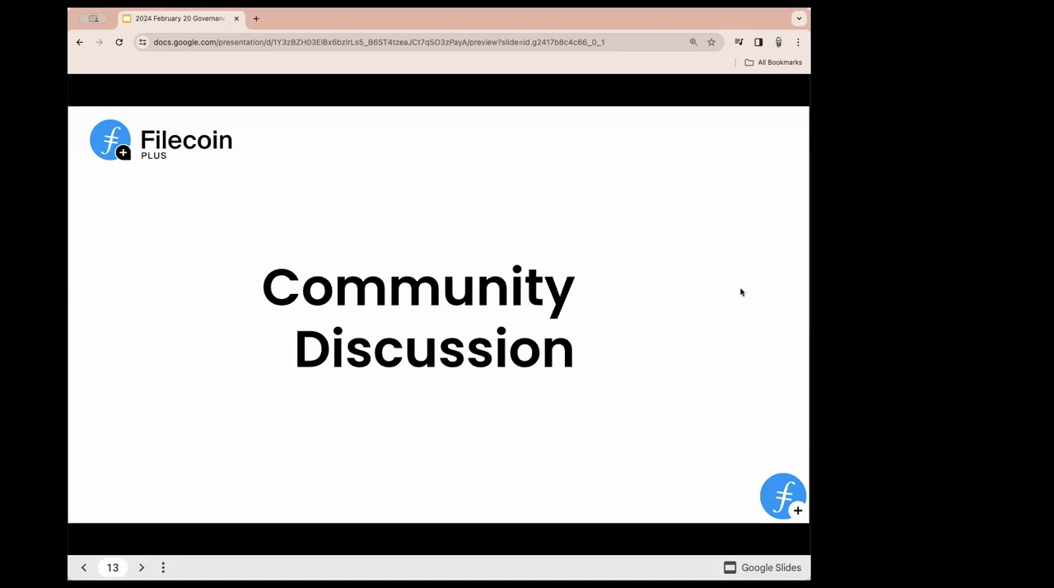
mouse_move(795, 243)
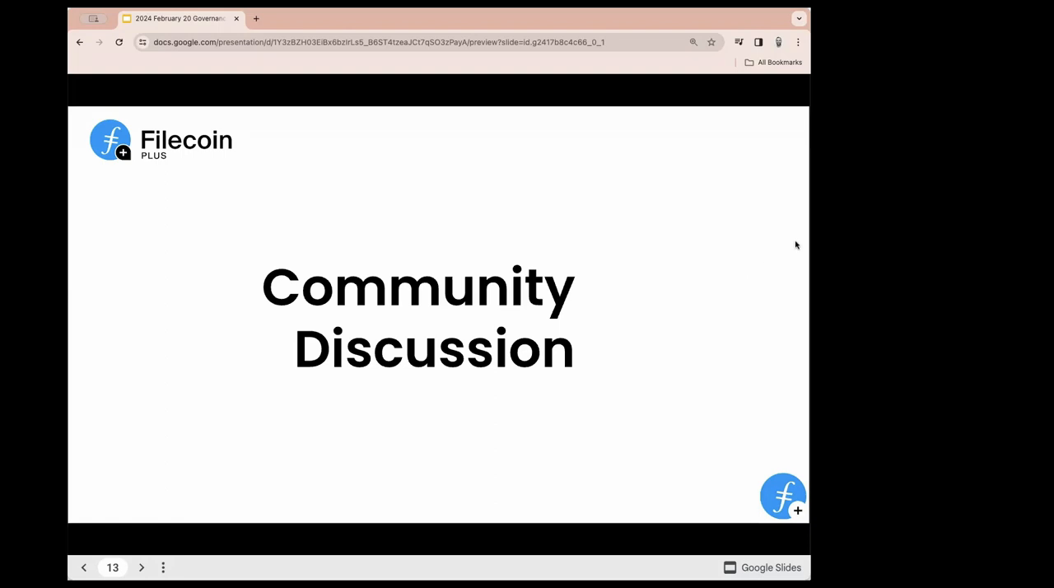
mouse_move(798, 243)
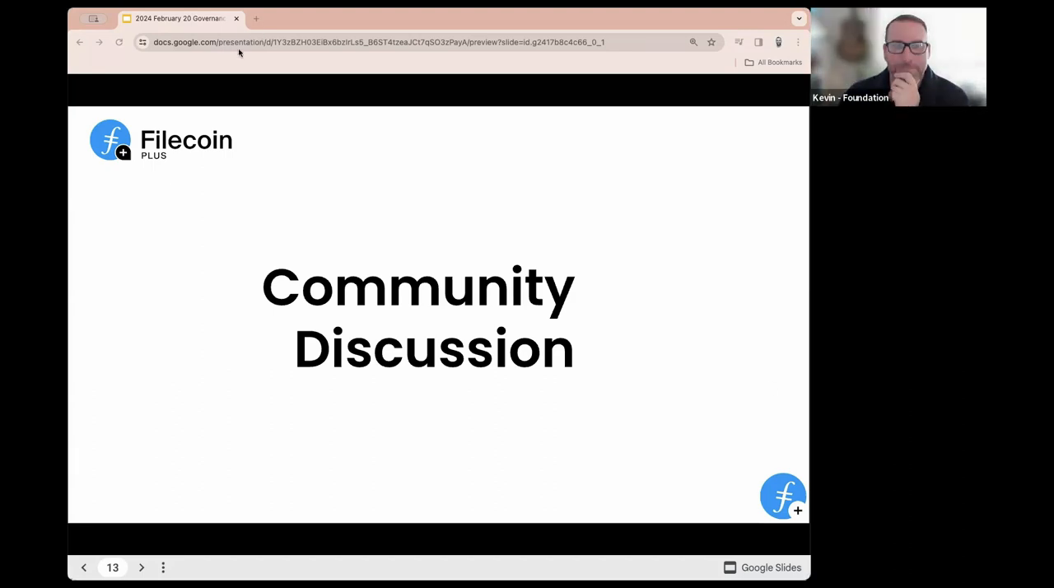
mouse_move(673, 331)
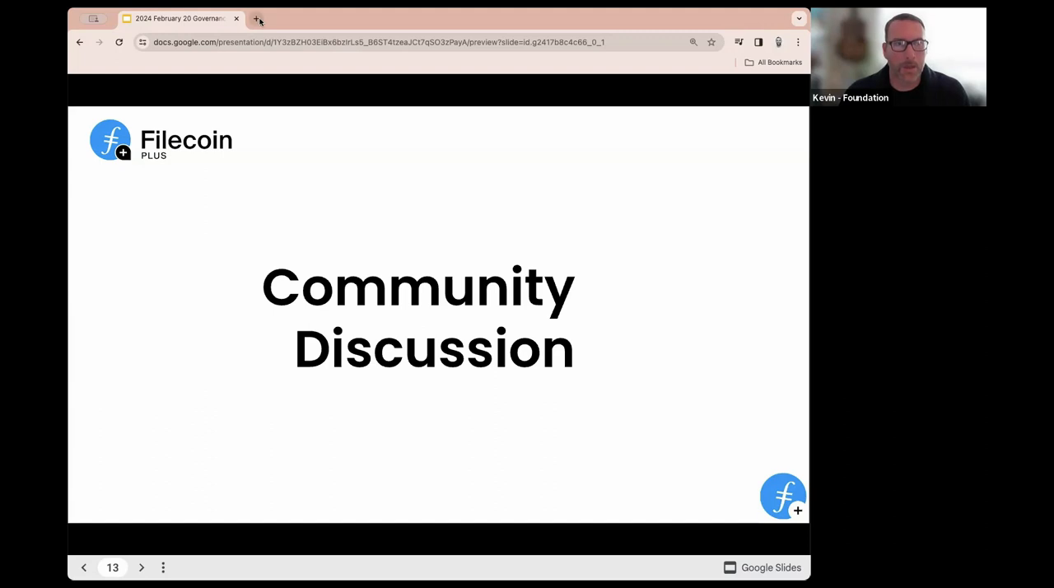
click(257, 18)
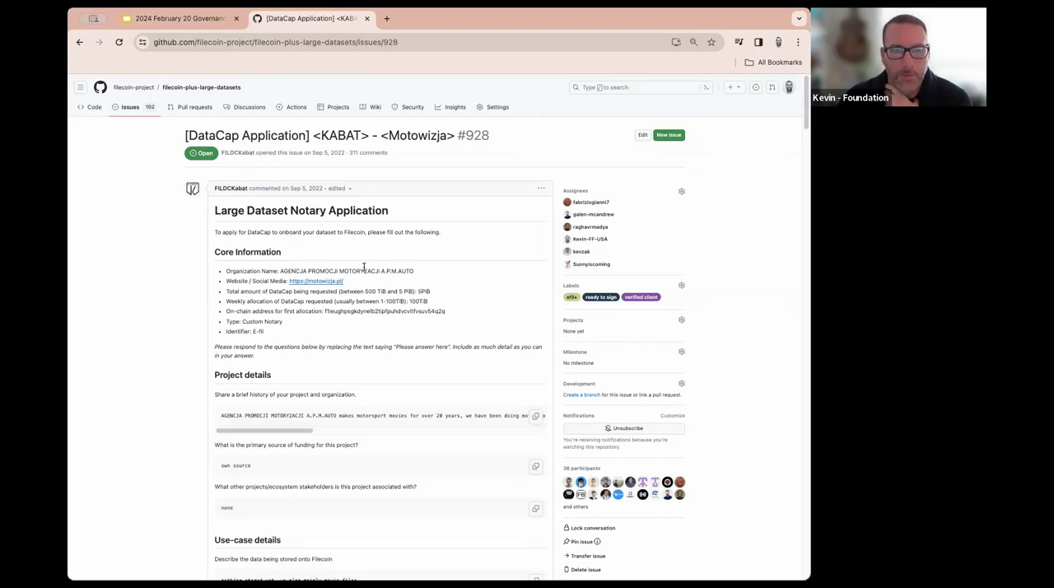
Scroll issue #928 down past the form and comments to the DataCap and CID Checker Report Summary.
scroll(down, 3)
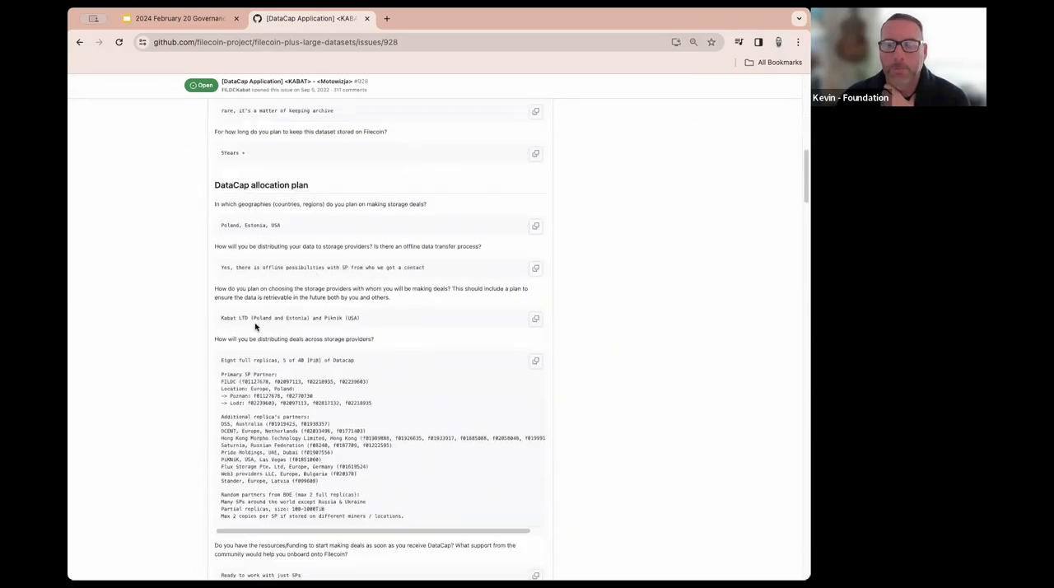
scroll(down, 3)
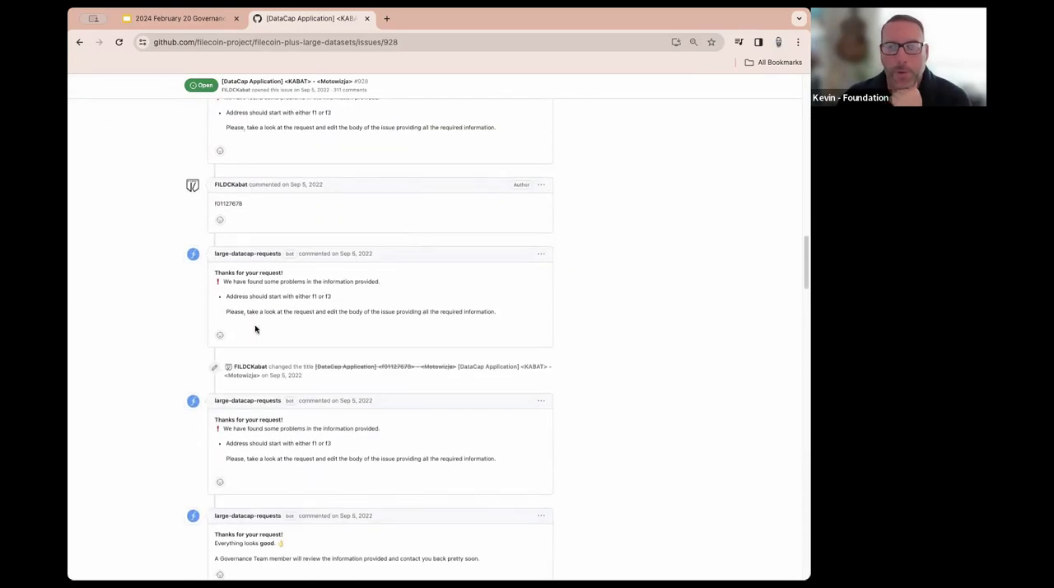
scroll(down, 3)
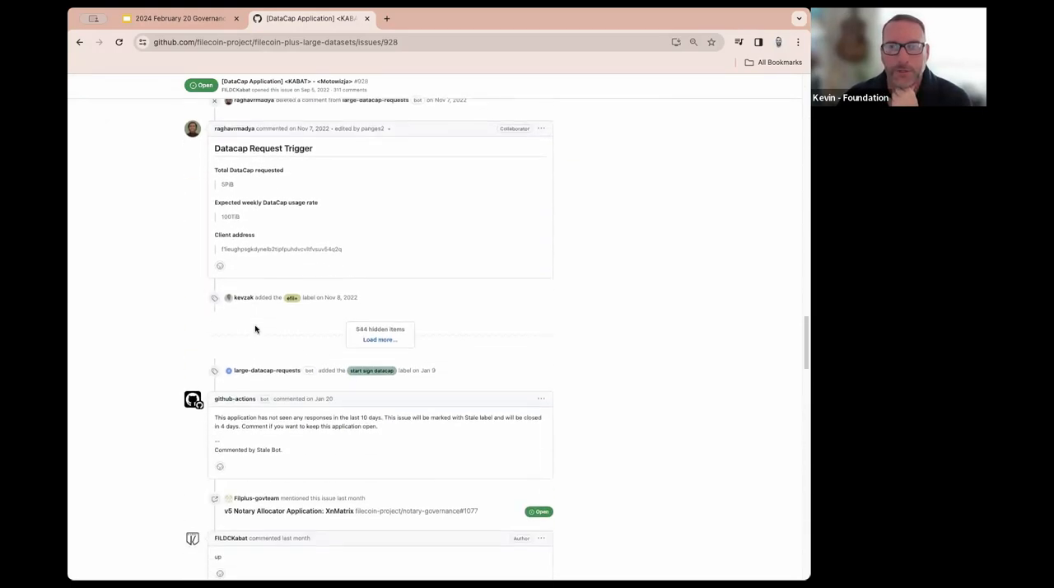
scroll(down, 3)
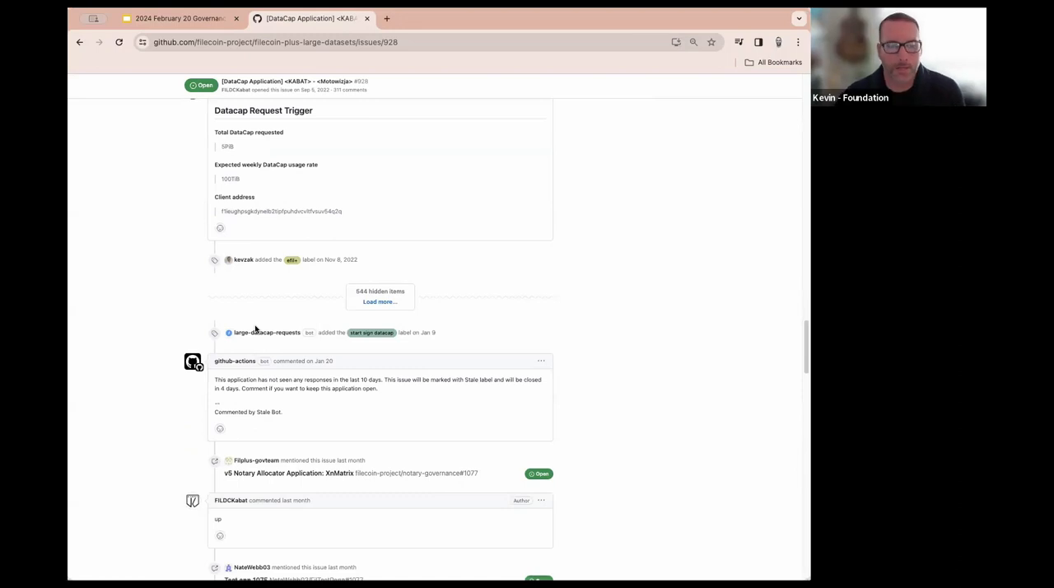
scroll(down, 3)
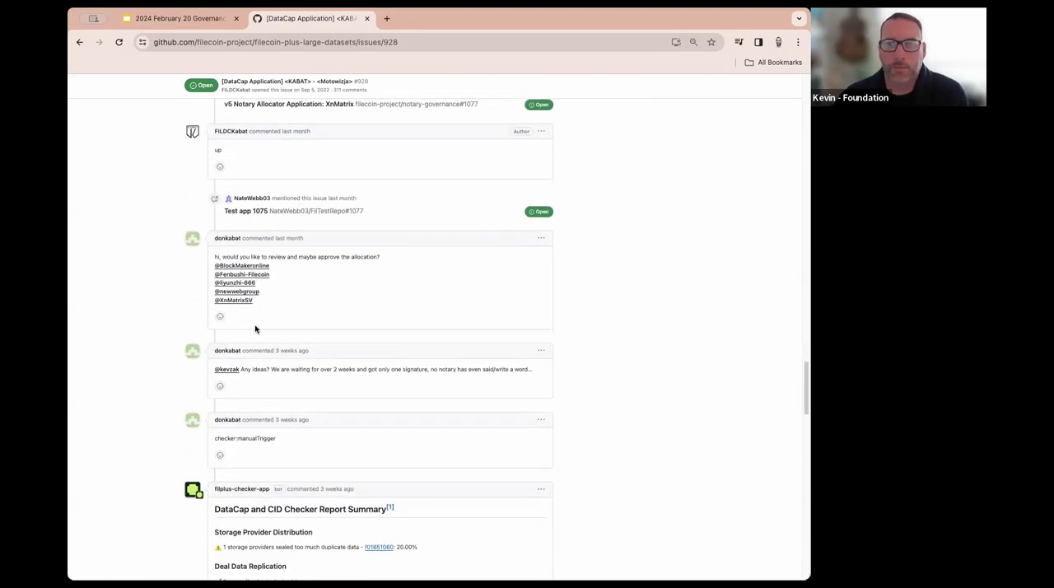
scroll(down, 3)
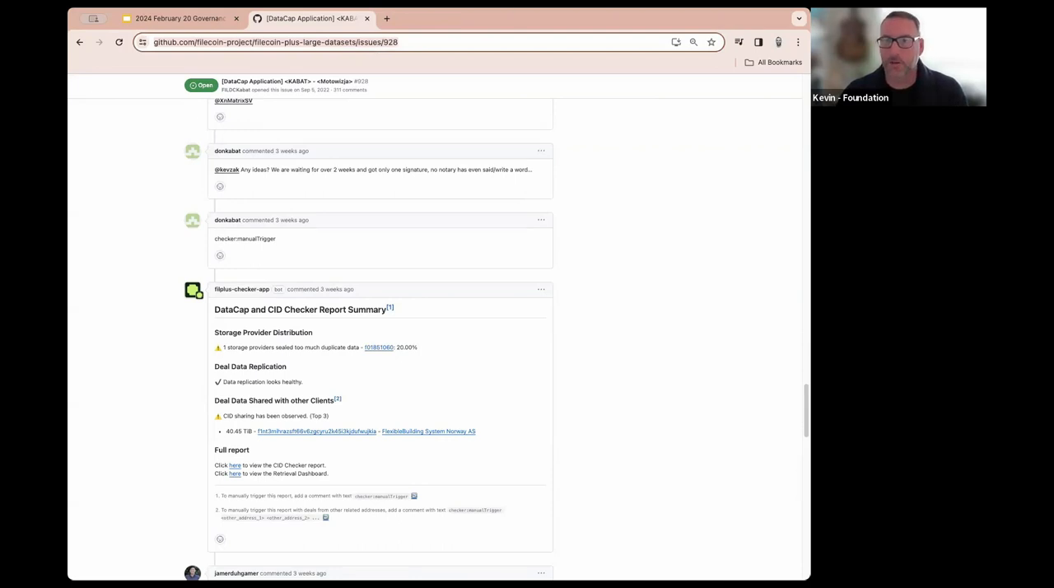
mouse_move(513, 486)
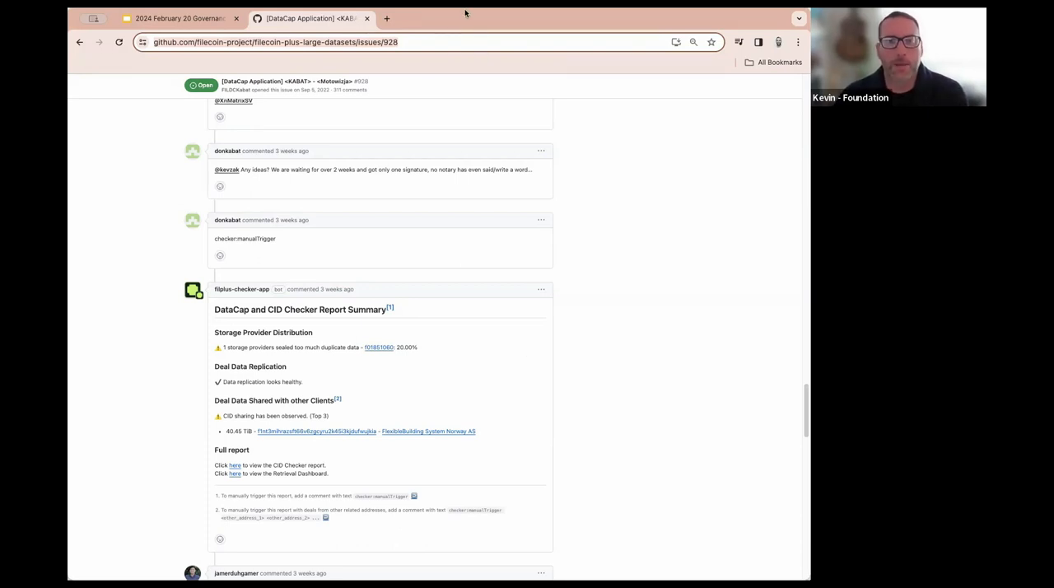
mouse_move(273, 32)
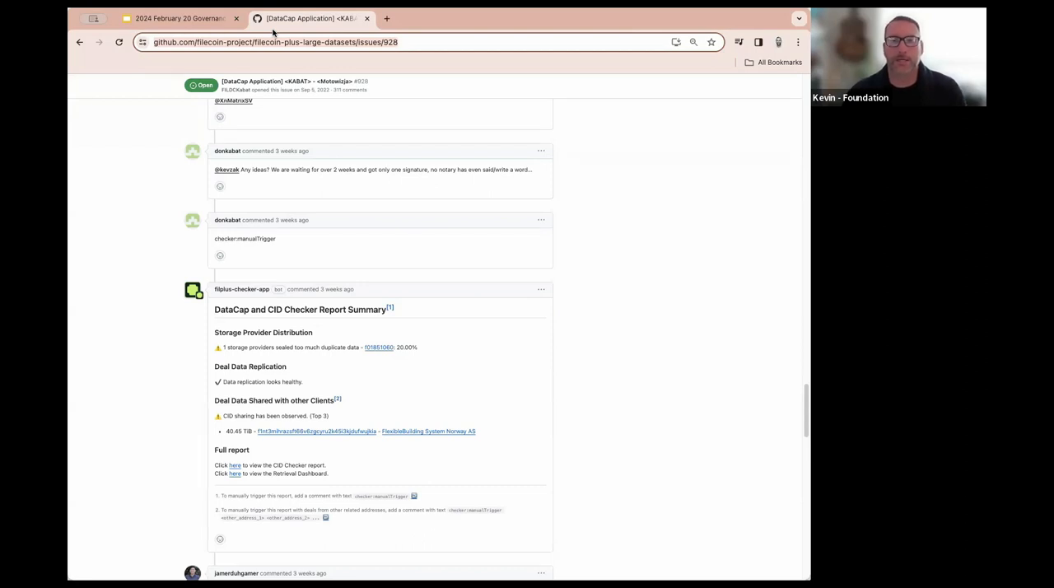
mouse_move(152, 122)
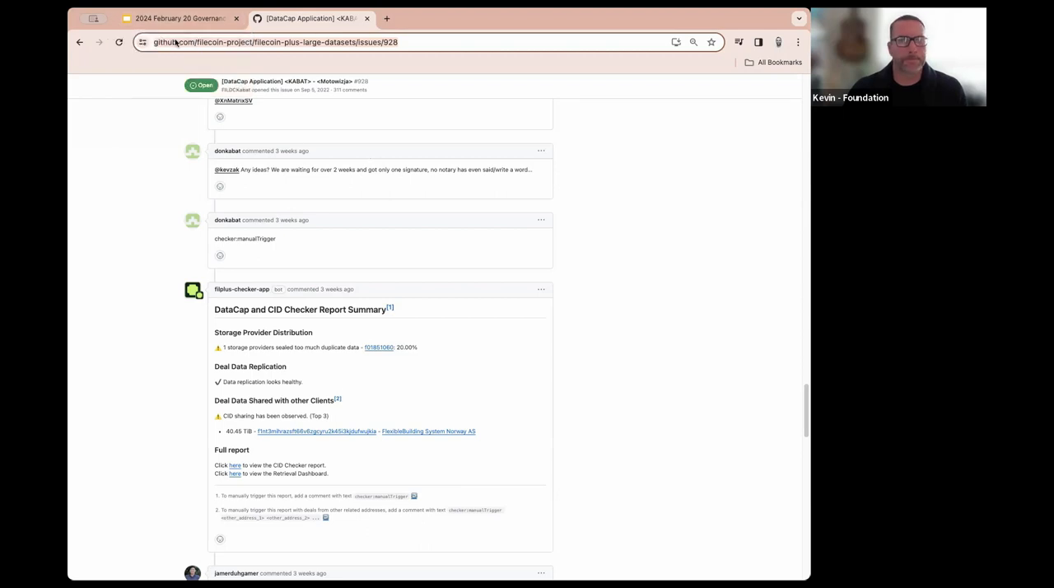
Switch back to the Filecoin Plus Governance Meeting deck tab in Google Slides.
click(180, 18)
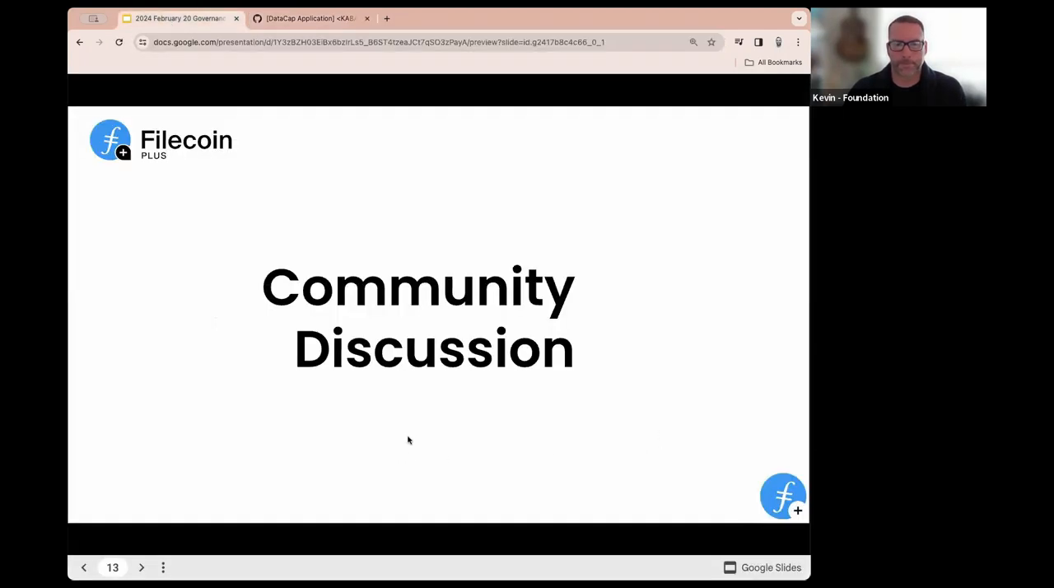
mouse_move(438, 470)
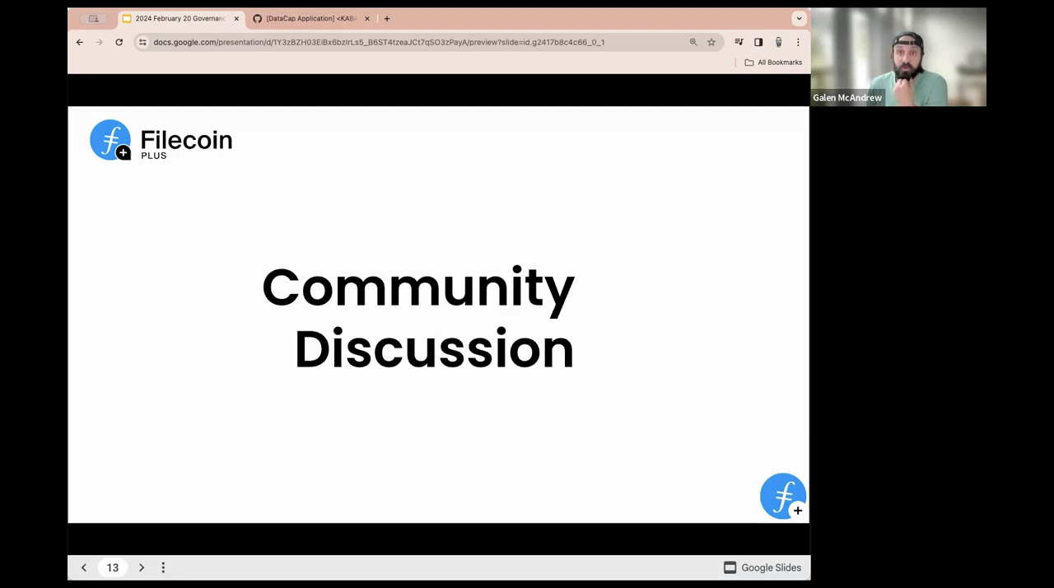
mouse_move(405, 445)
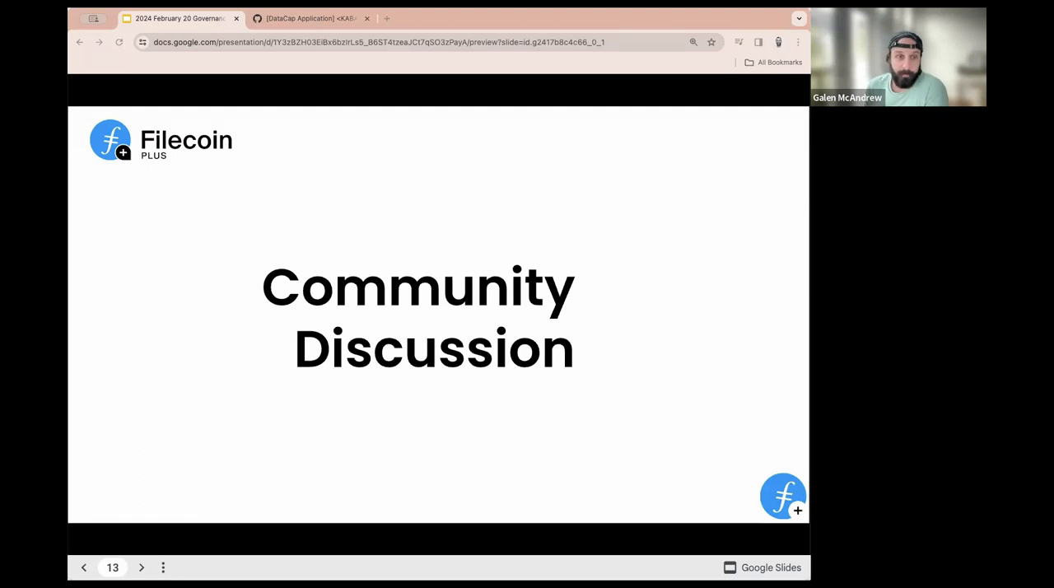
mouse_move(431, 428)
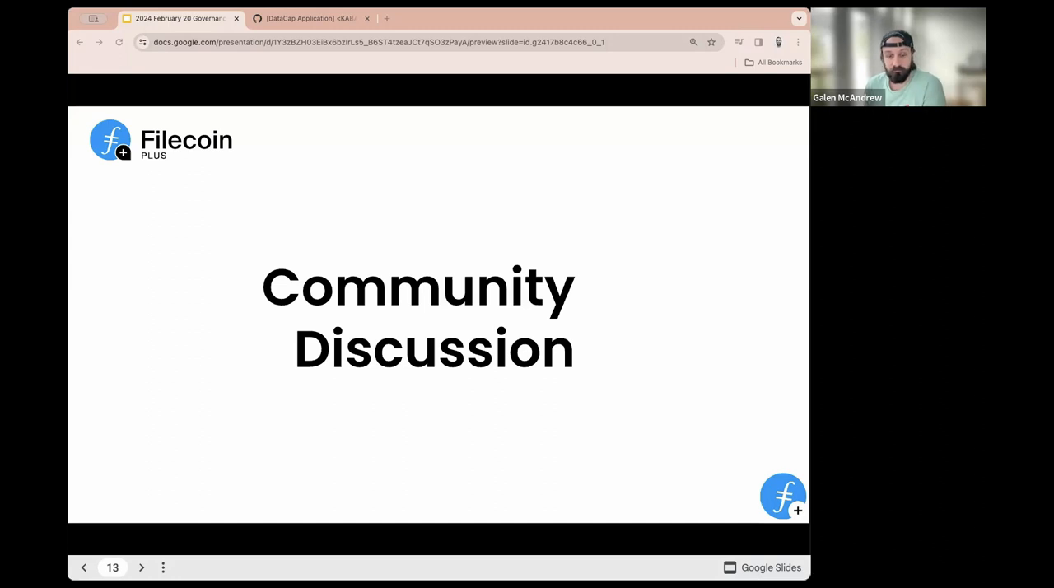
mouse_move(147, 66)
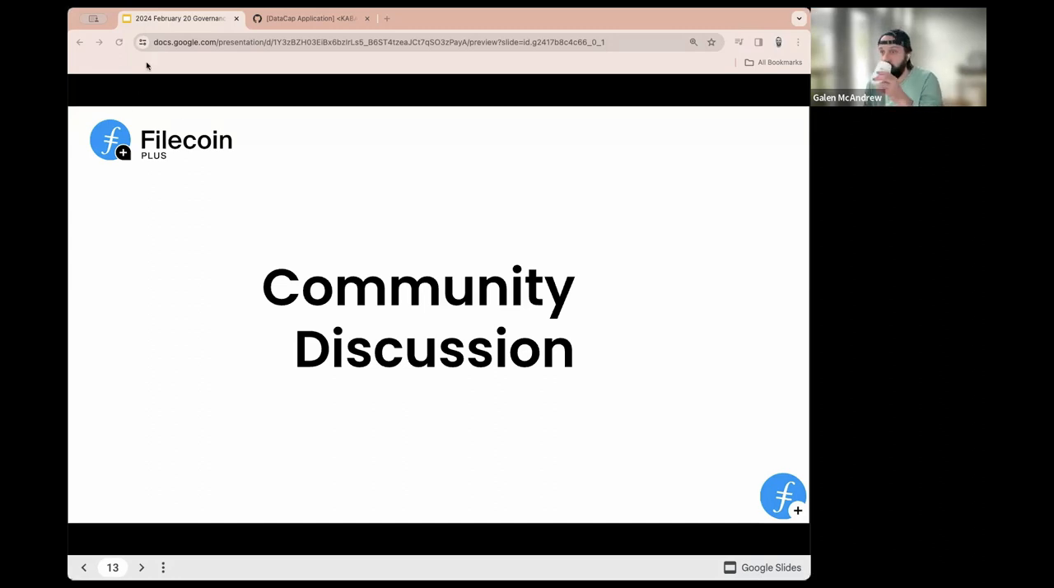
mouse_move(300, 277)
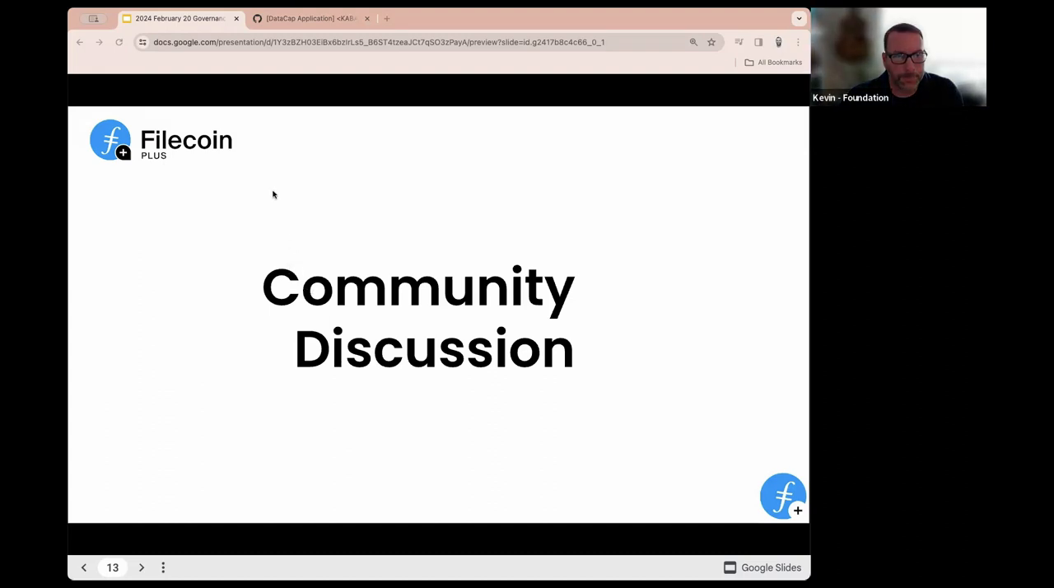
mouse_move(445, 36)
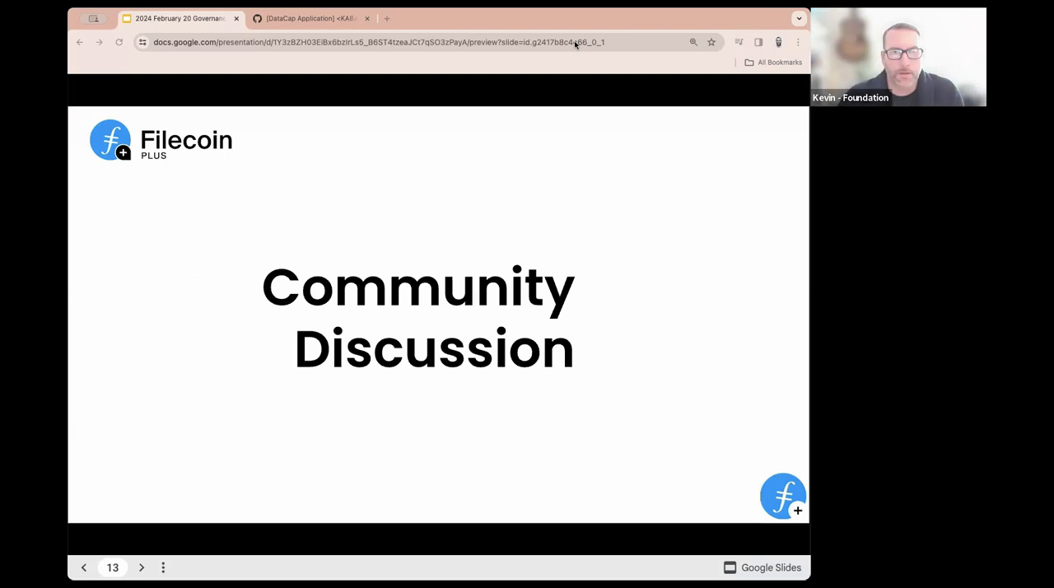
mouse_move(321, 204)
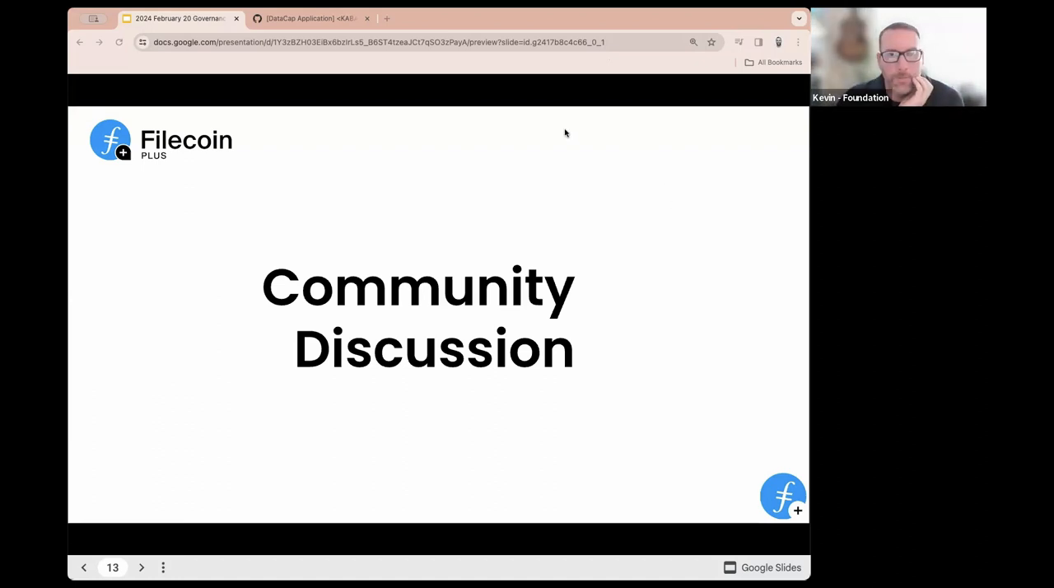
mouse_move(250, 410)
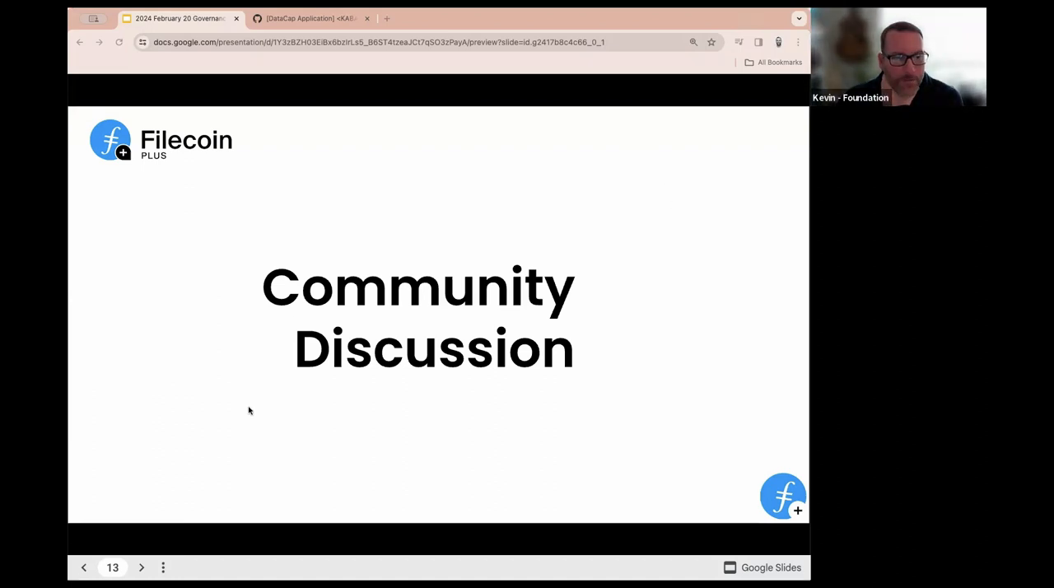
mouse_move(308, 141)
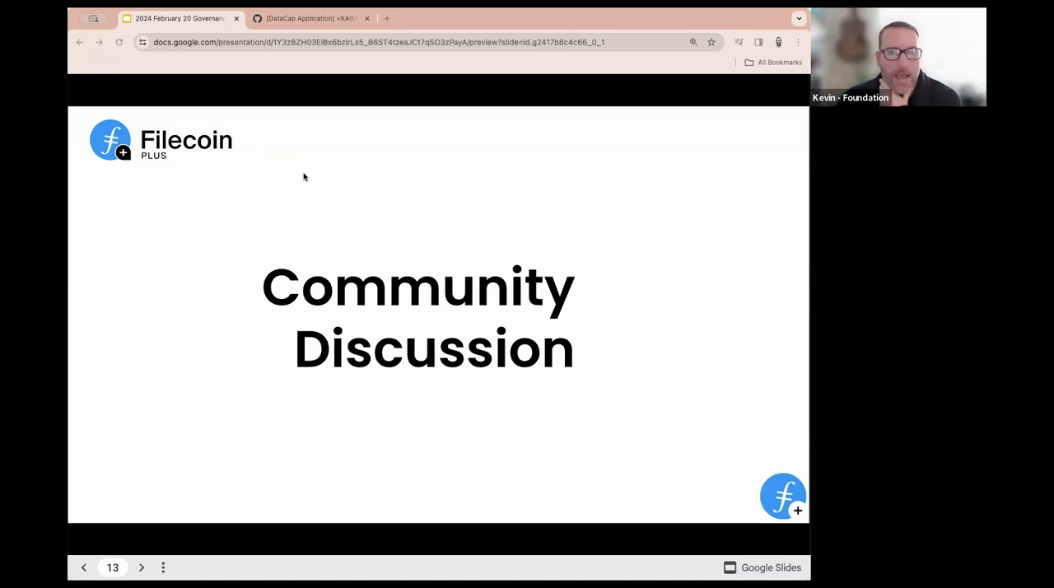
mouse_move(798, 237)
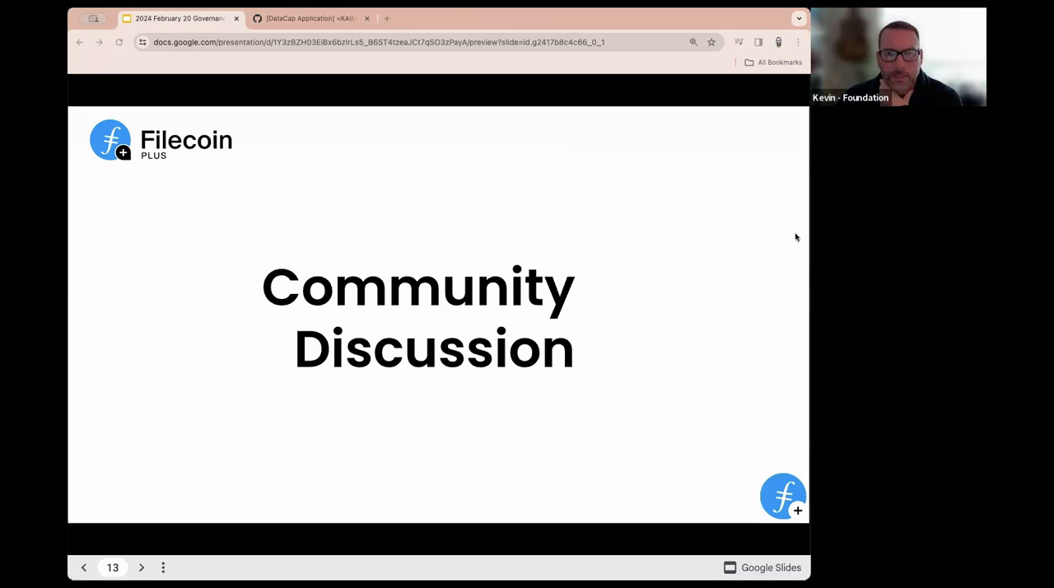
mouse_move(543, 138)
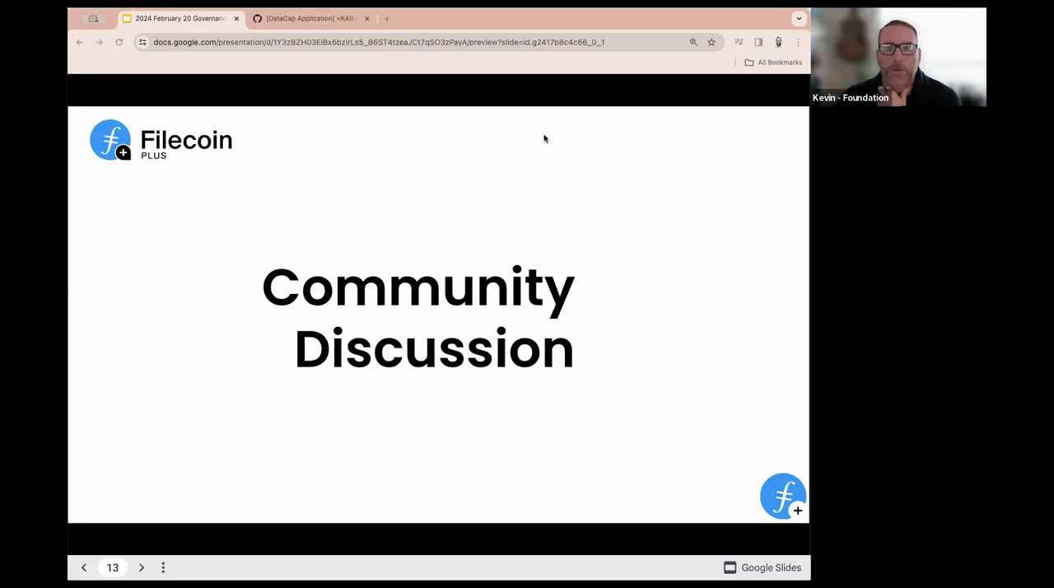
mouse_move(498, 142)
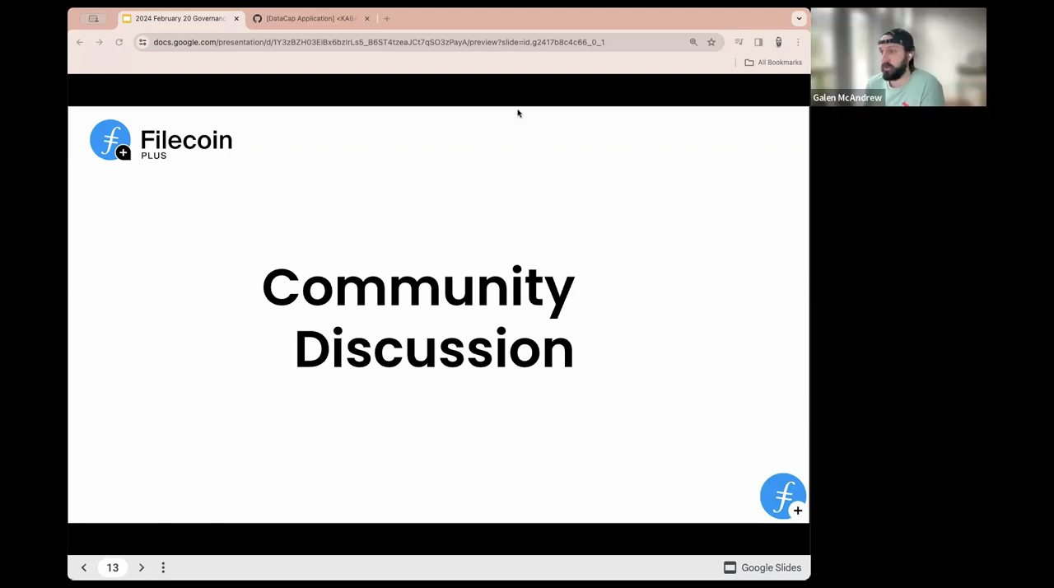
mouse_move(689, 310)
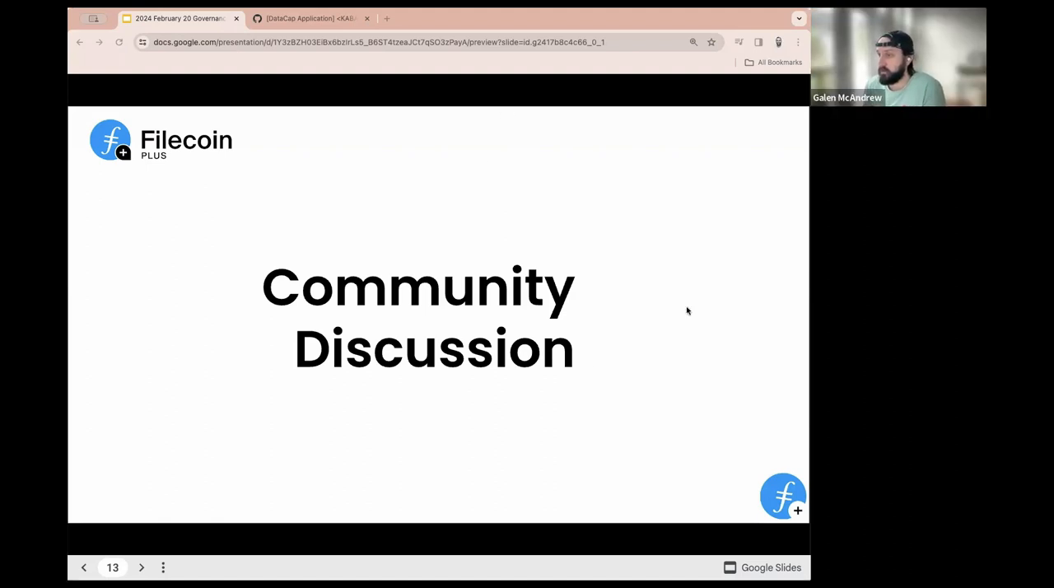
mouse_move(690, 118)
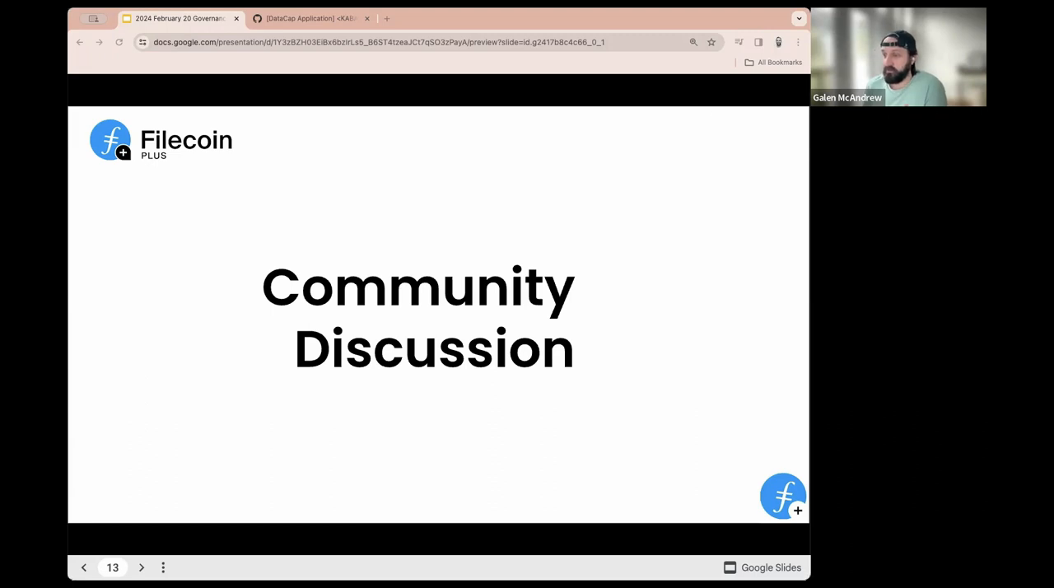
mouse_move(329, 320)
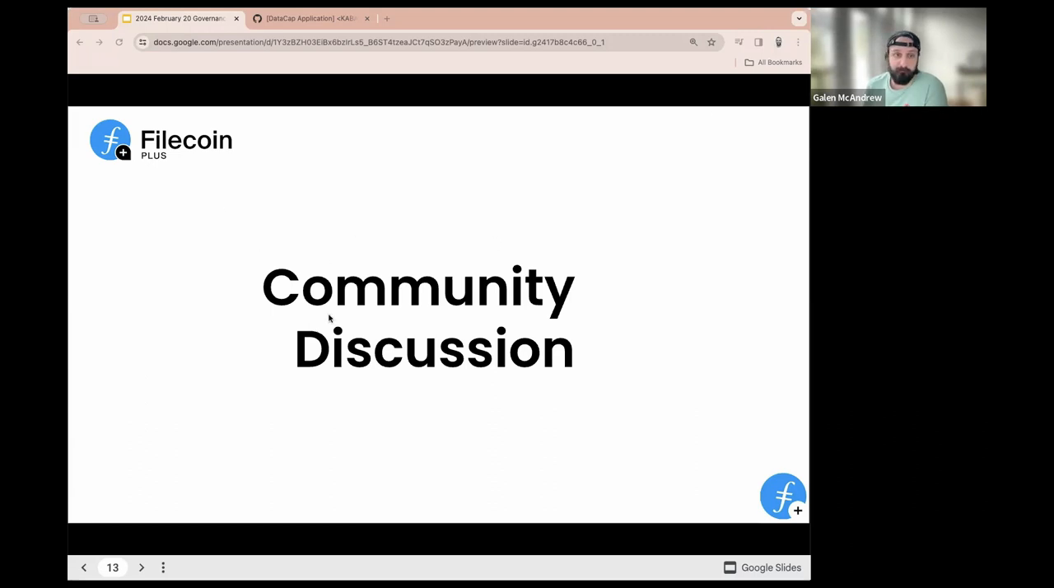
mouse_move(272, 403)
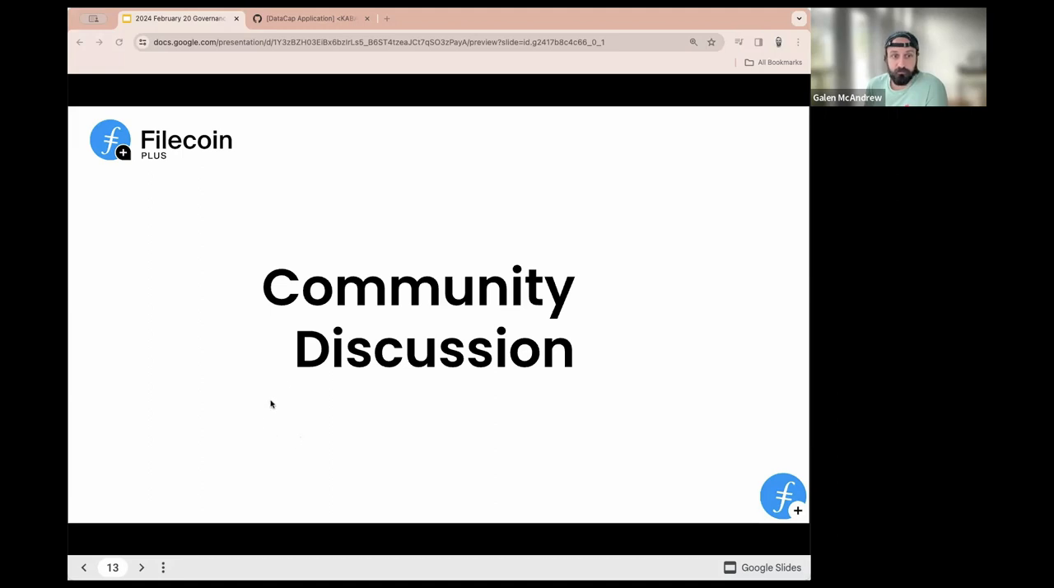
mouse_move(307, 471)
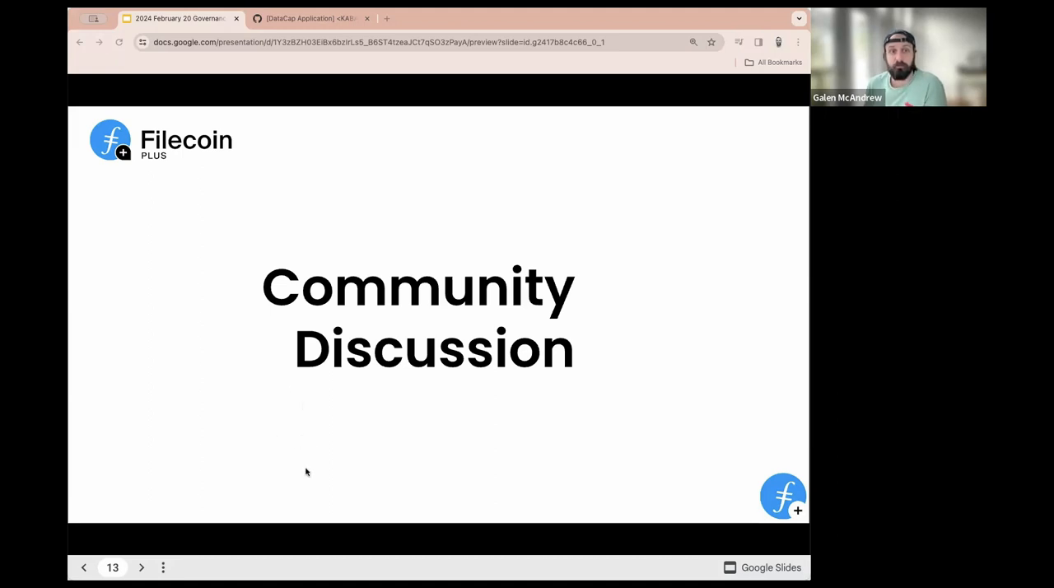
mouse_move(320, 458)
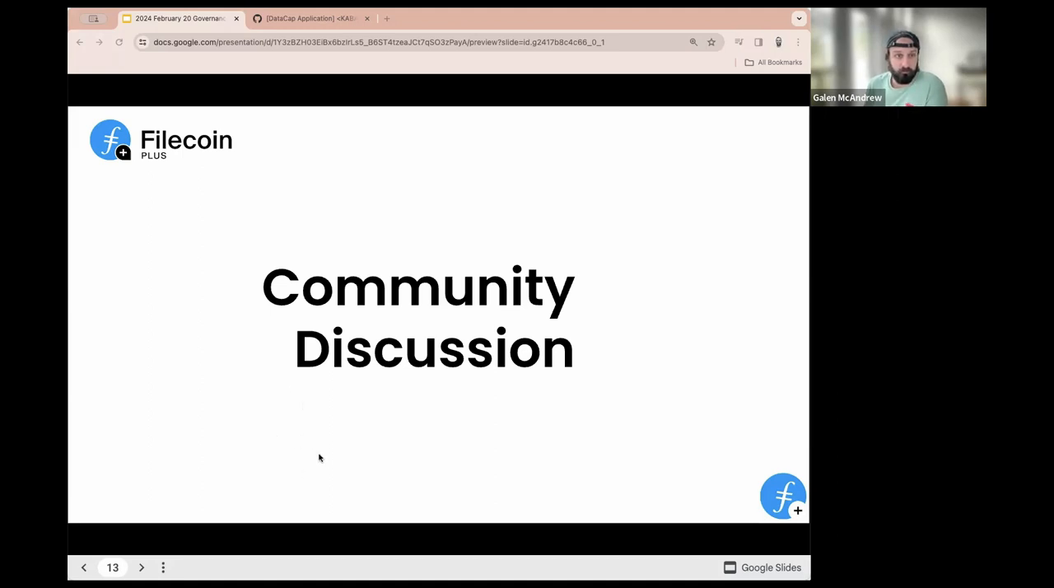
mouse_move(281, 82)
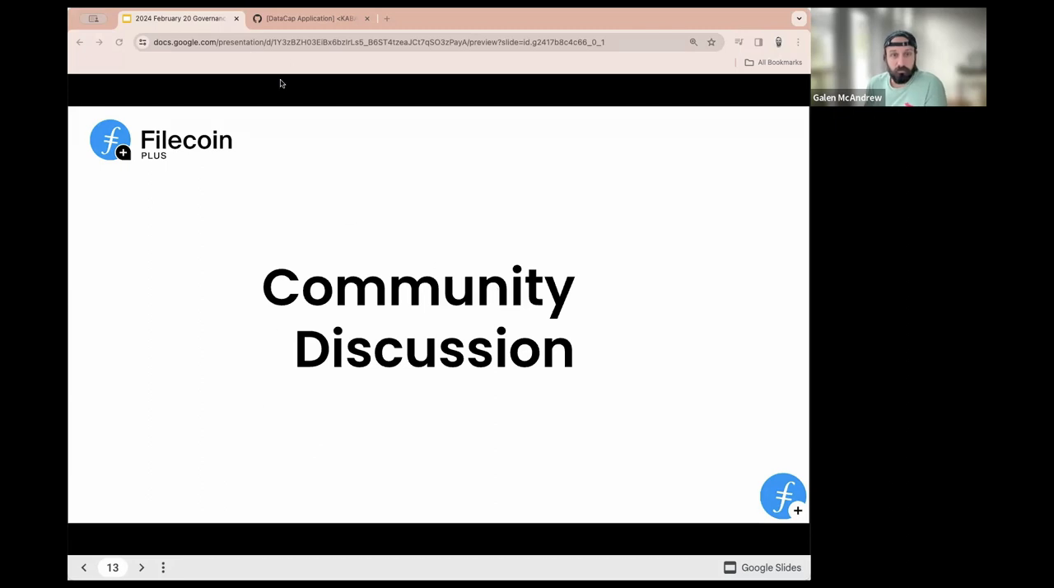
mouse_move(190, 46)
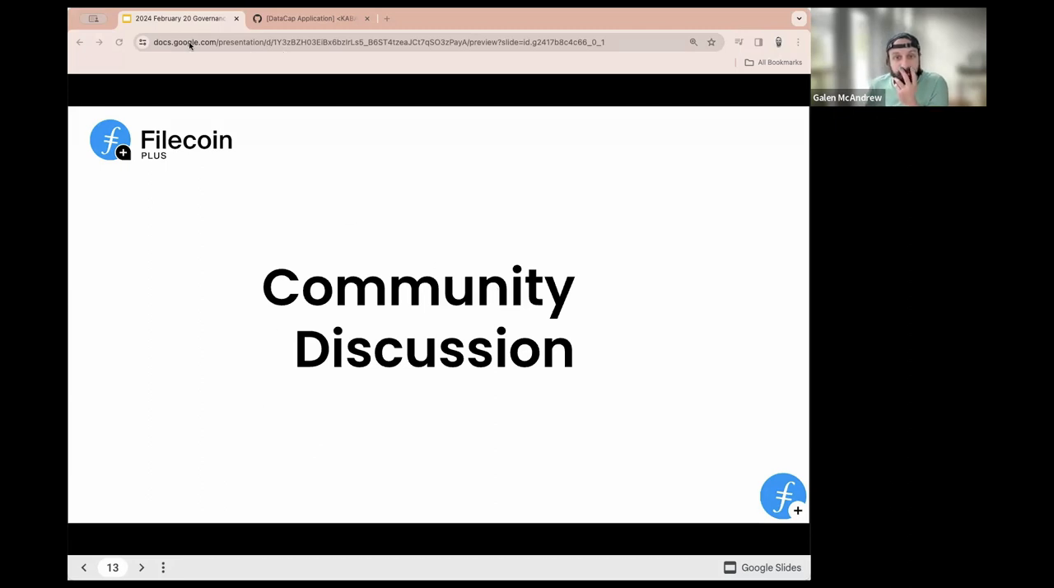
mouse_move(313, 131)
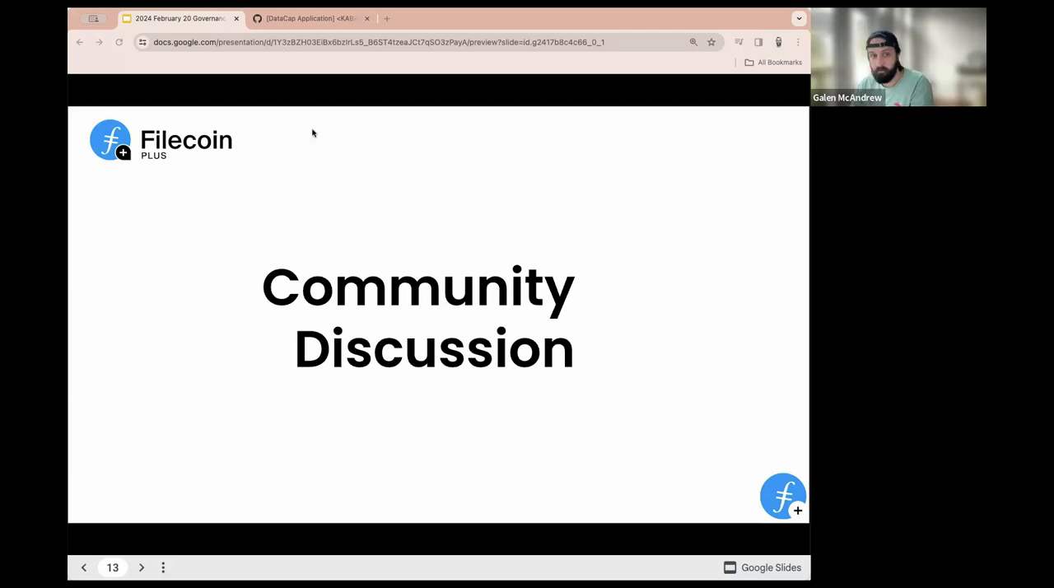
mouse_move(288, 183)
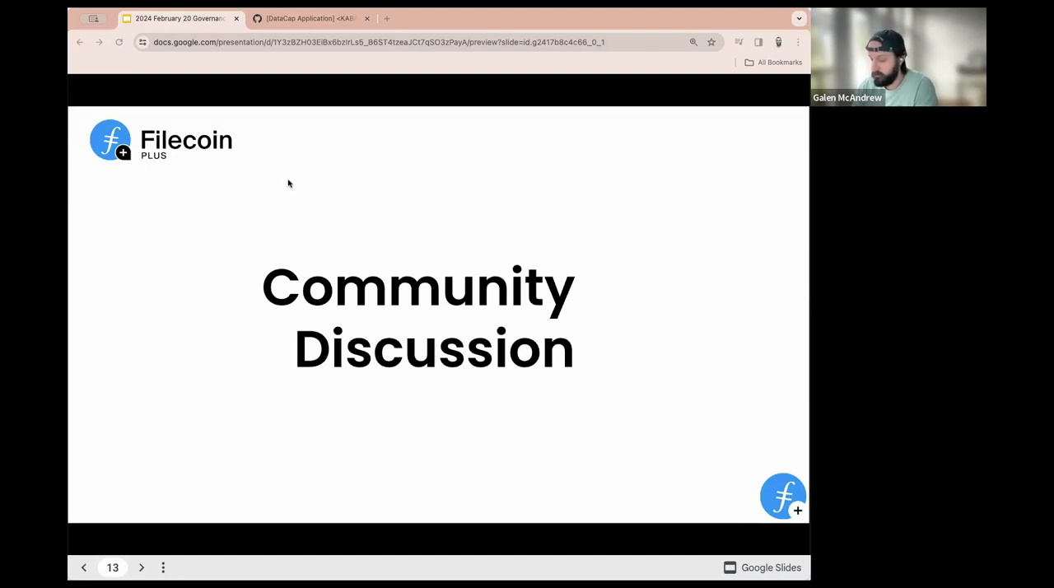
mouse_move(296, 196)
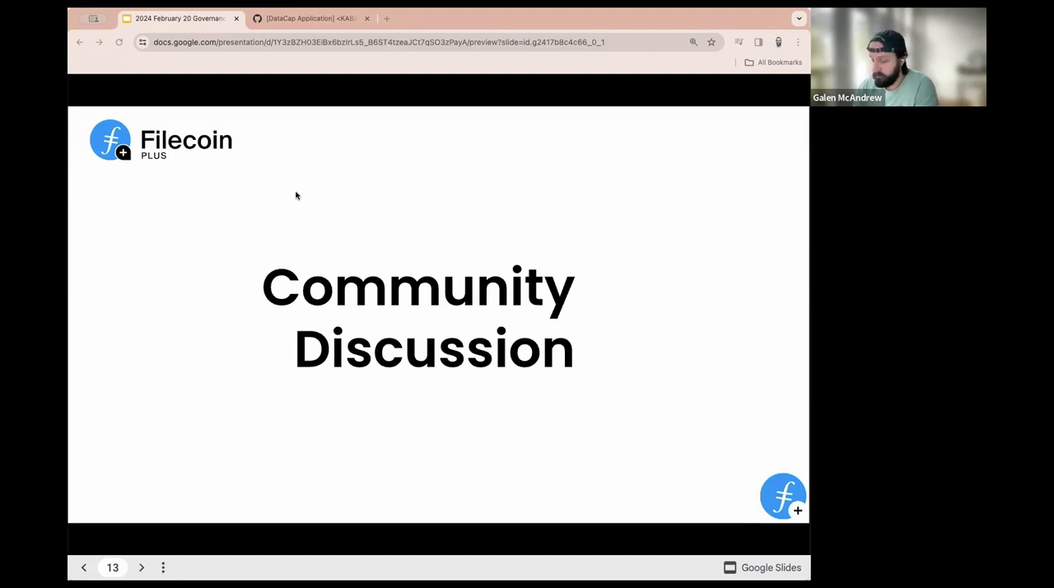
mouse_move(310, 244)
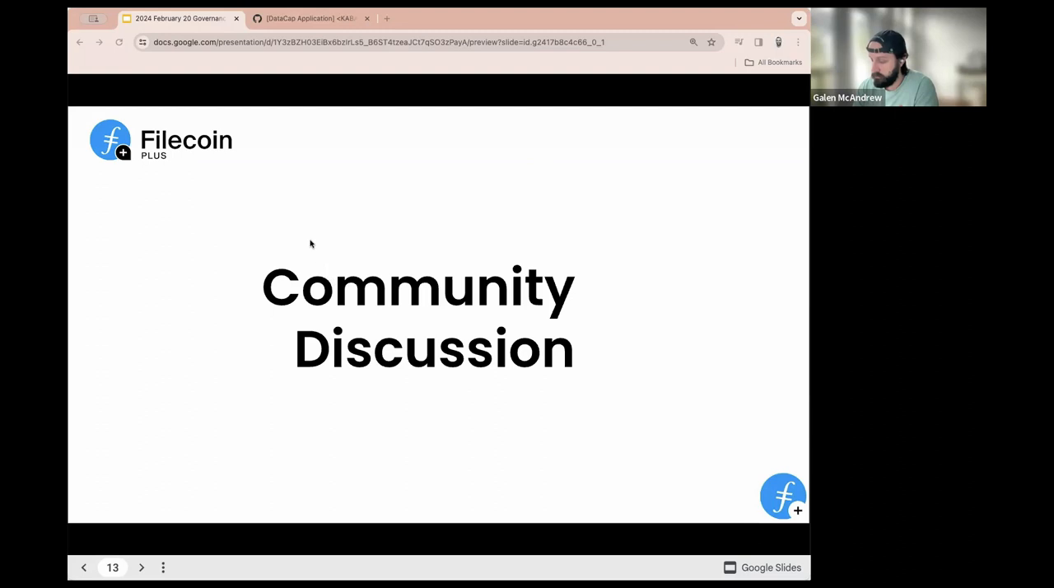
mouse_move(760, 319)
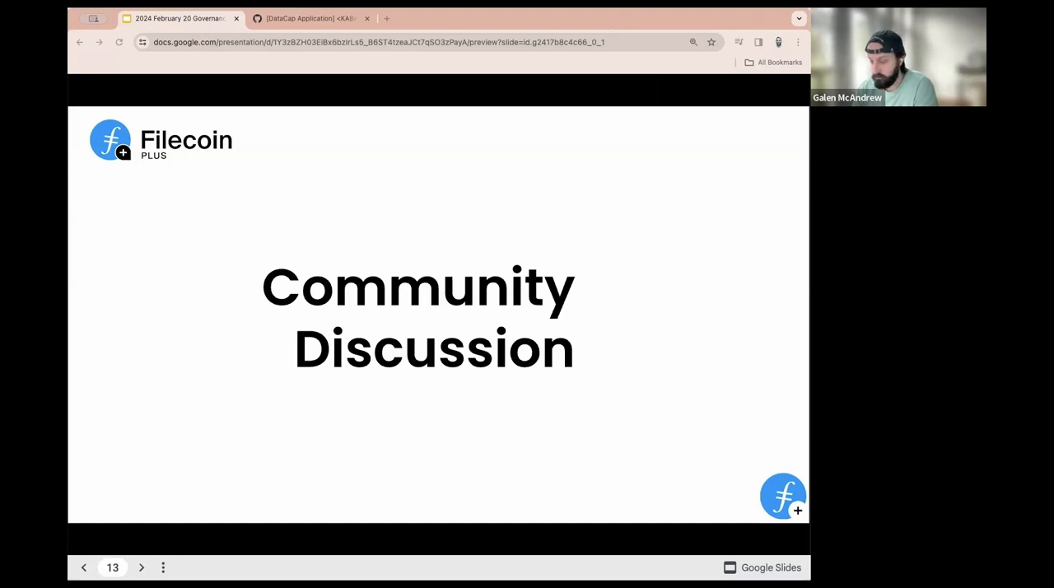
mouse_move(288, 517)
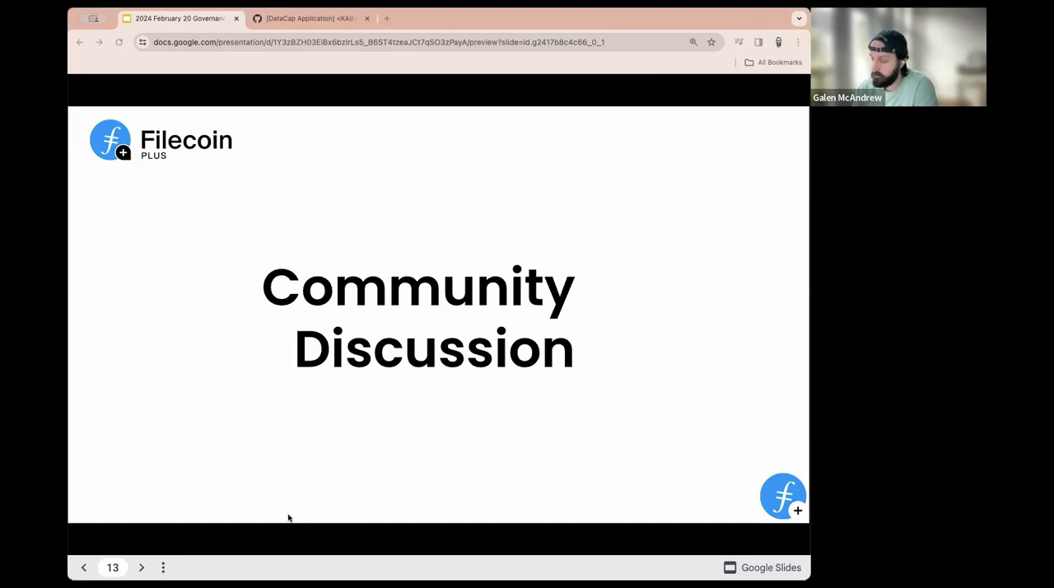
mouse_move(257, 494)
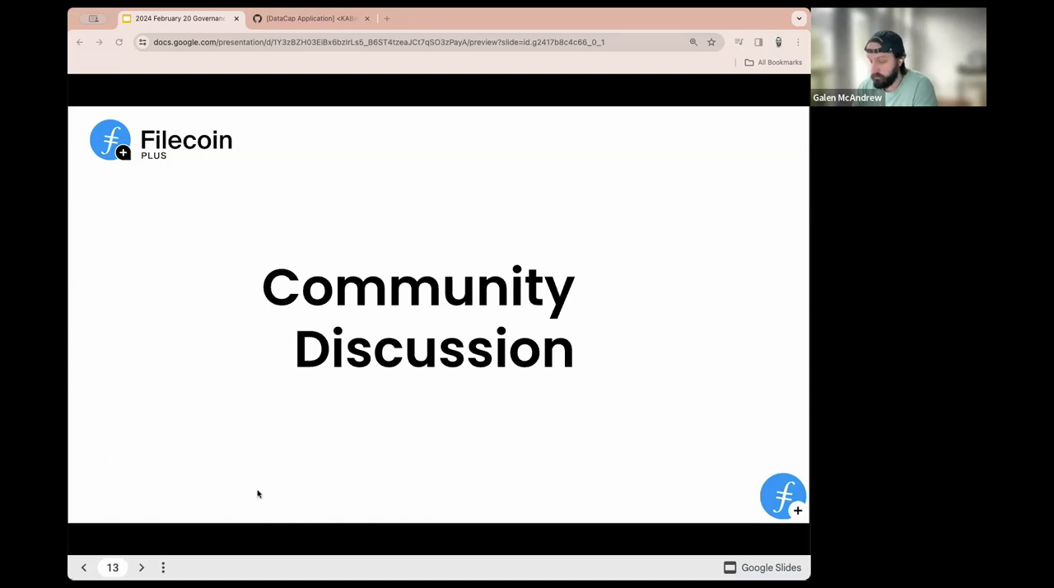
mouse_move(557, 234)
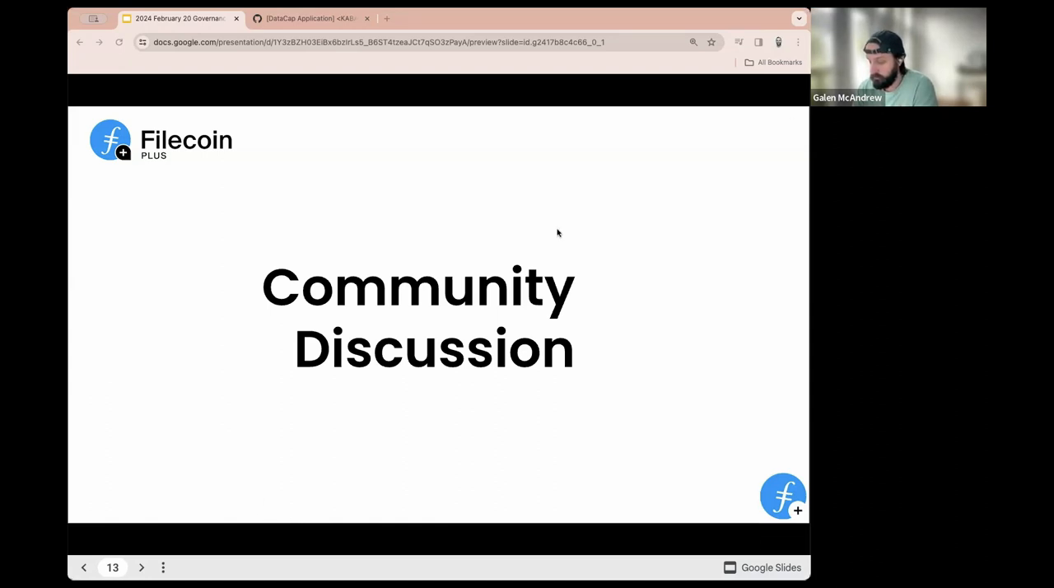
mouse_move(323, 409)
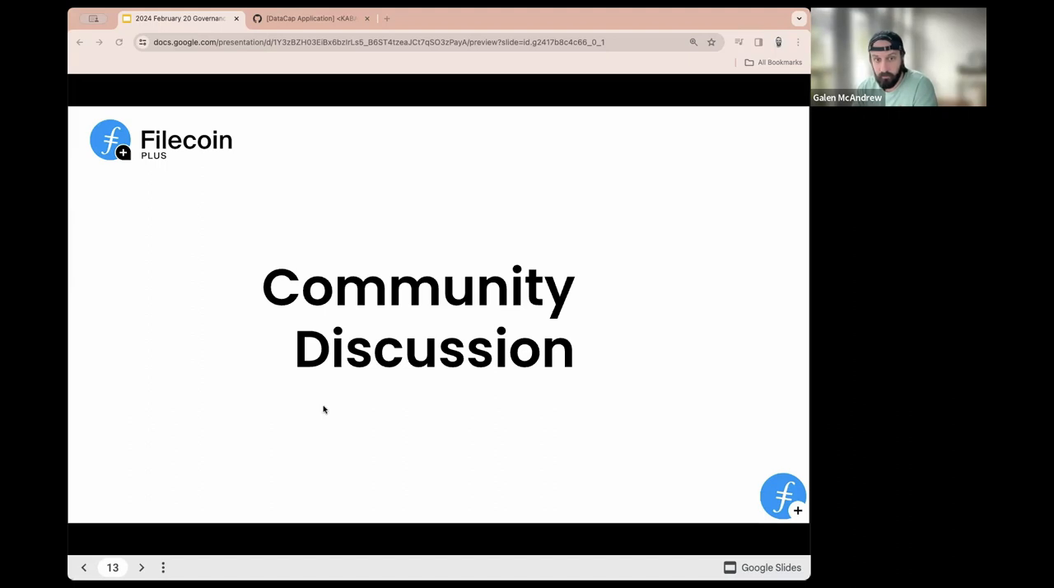
mouse_move(333, 448)
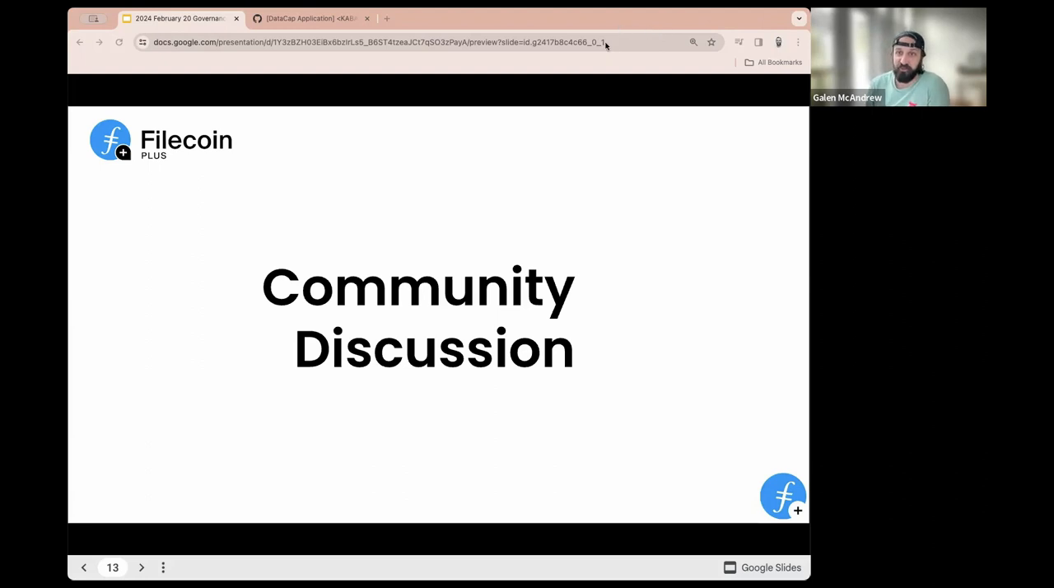
mouse_move(288, 486)
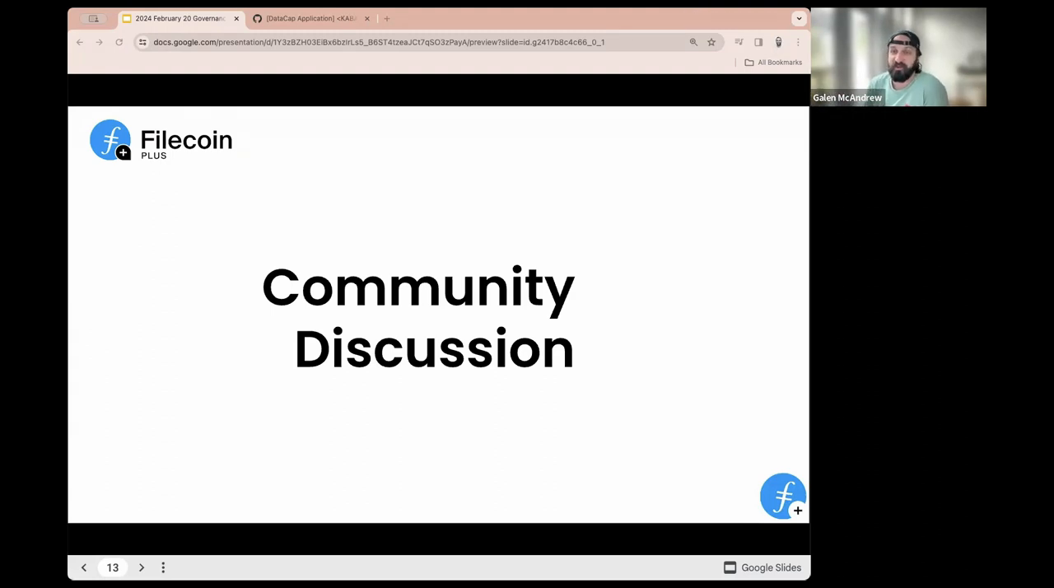
mouse_move(481, 25)
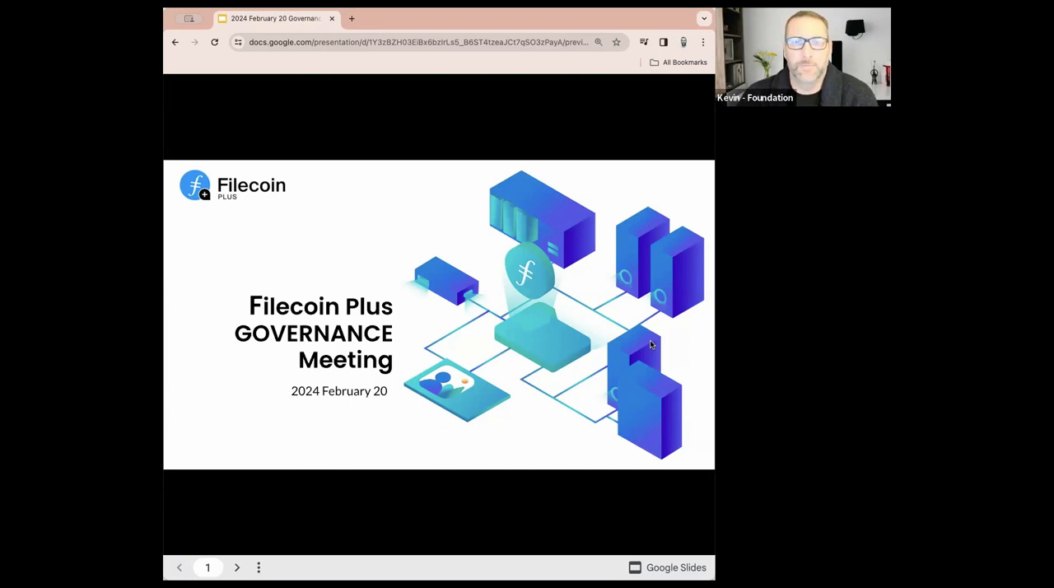
Advance through the 2024 Governance Calls schedule to slide 4, Results, with the Airtable scores link.
click(238, 566)
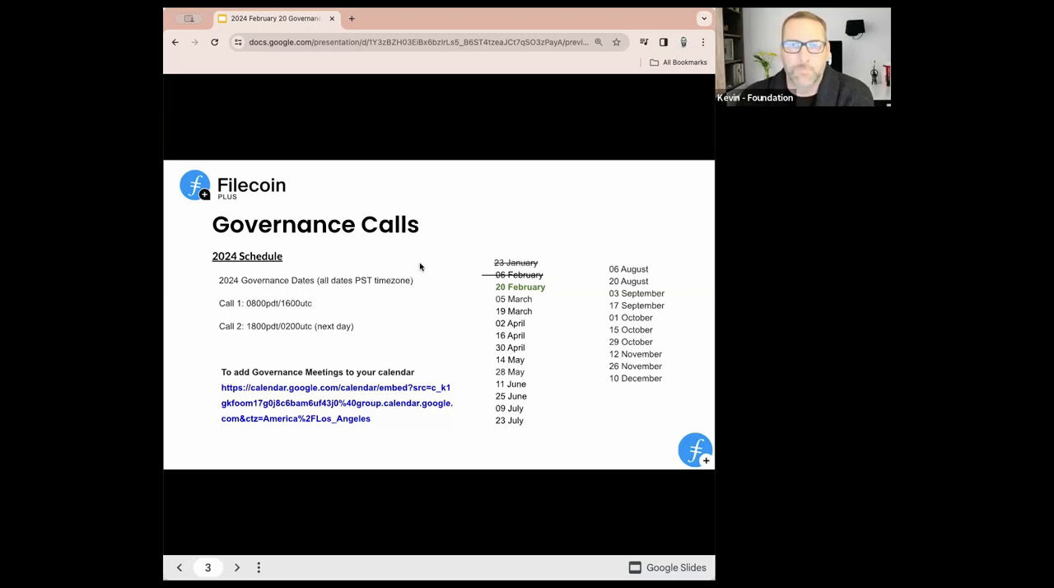
mouse_move(447, 448)
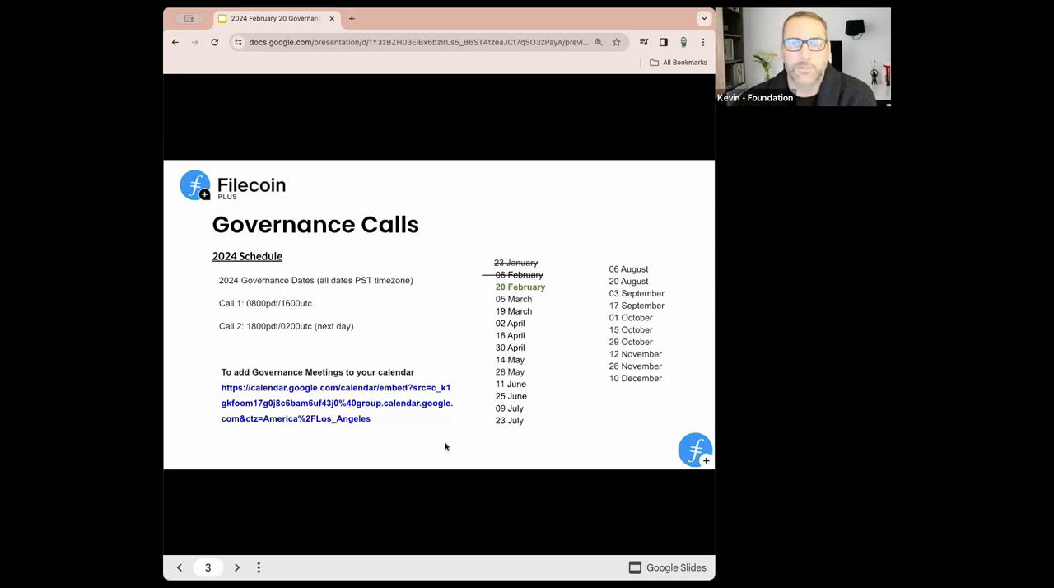
mouse_move(439, 329)
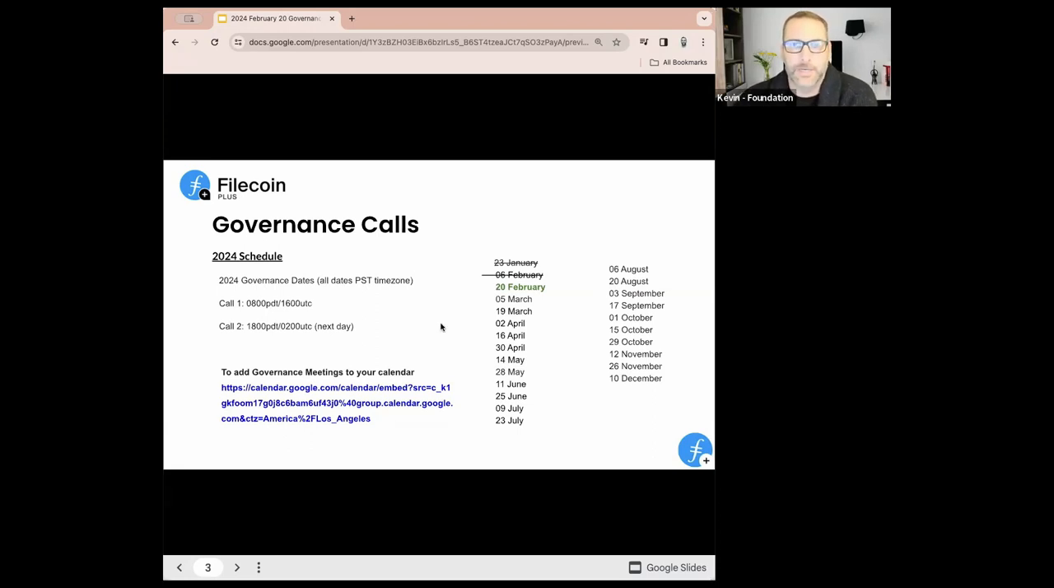
click(237, 567)
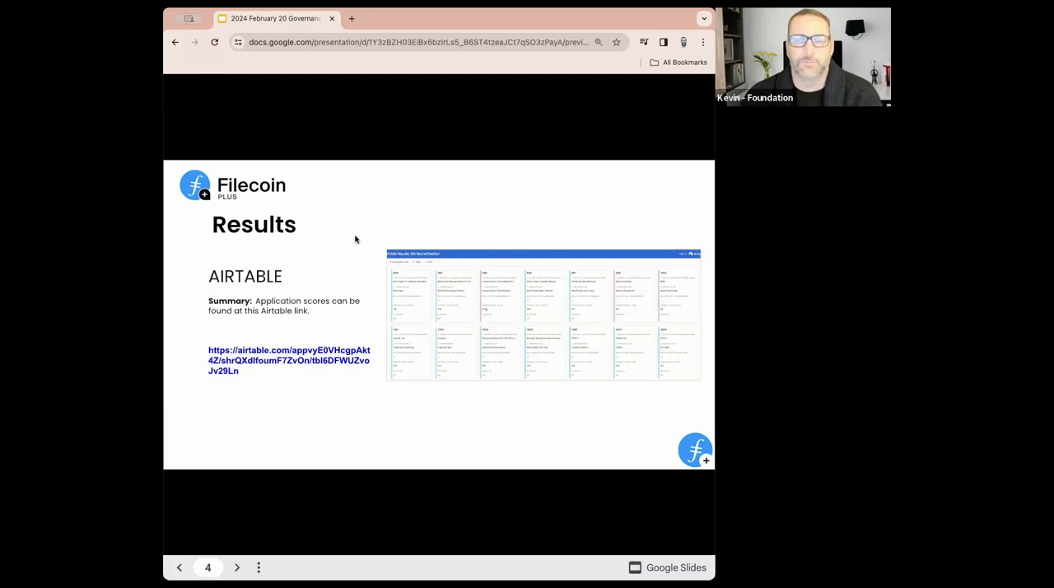
Advance past the Onboarding section slide to slide 6, Timelines, with the Eth Denver and 5 March dates.
click(238, 567)
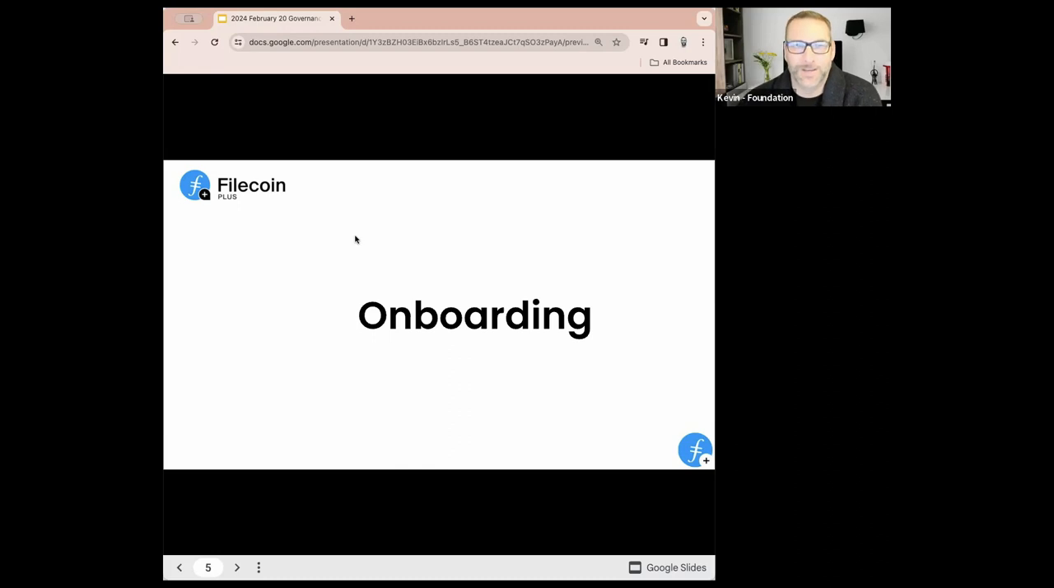
click(237, 567)
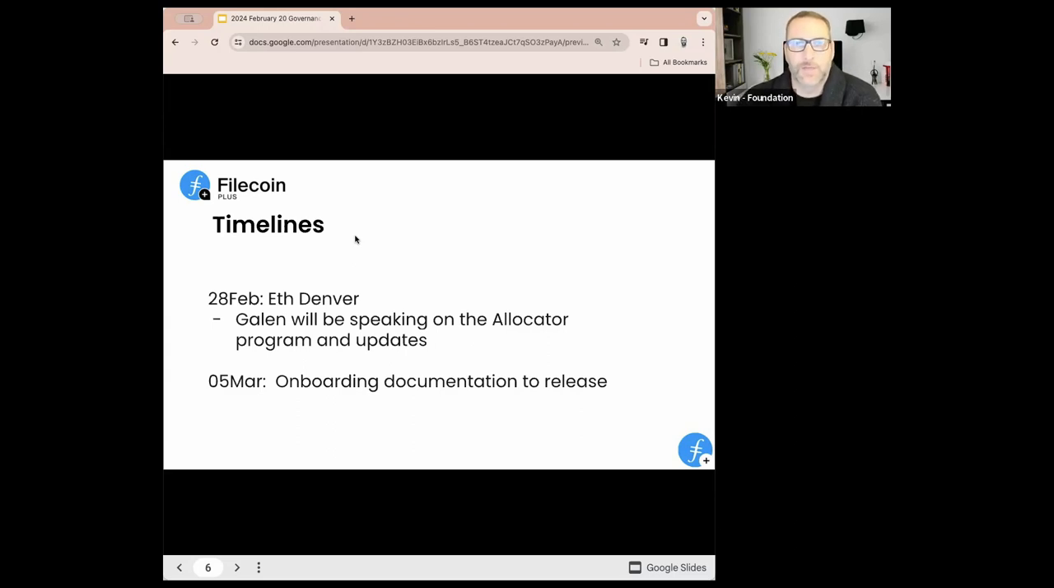
Advance to slide 7, Token Code, on Foundation-assigned codes verifying each Allocator.
click(237, 567)
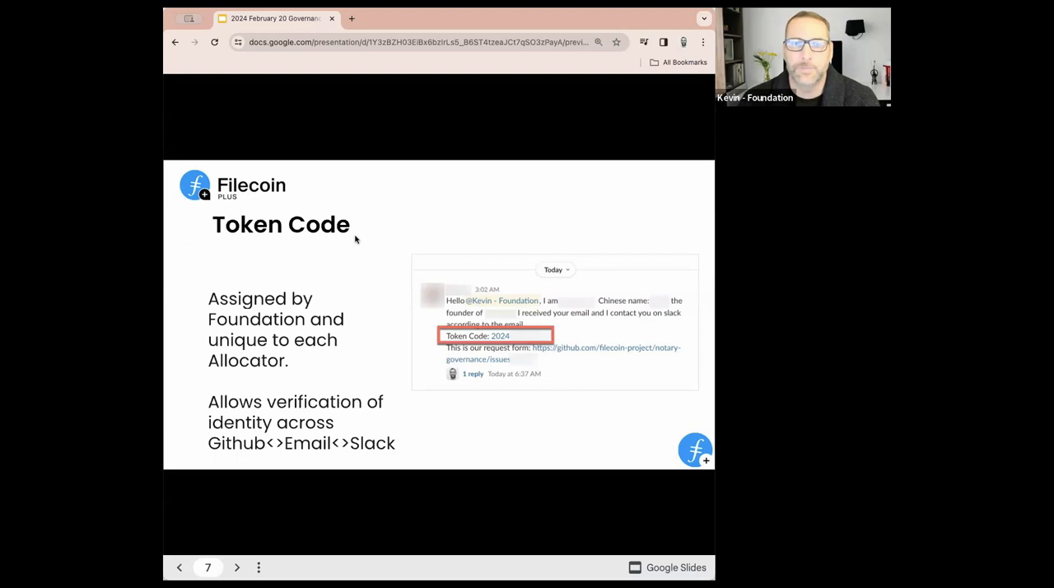
Advance to slide 8, Verification, listing ledger address, wallet owner and organization requirements.
click(237, 567)
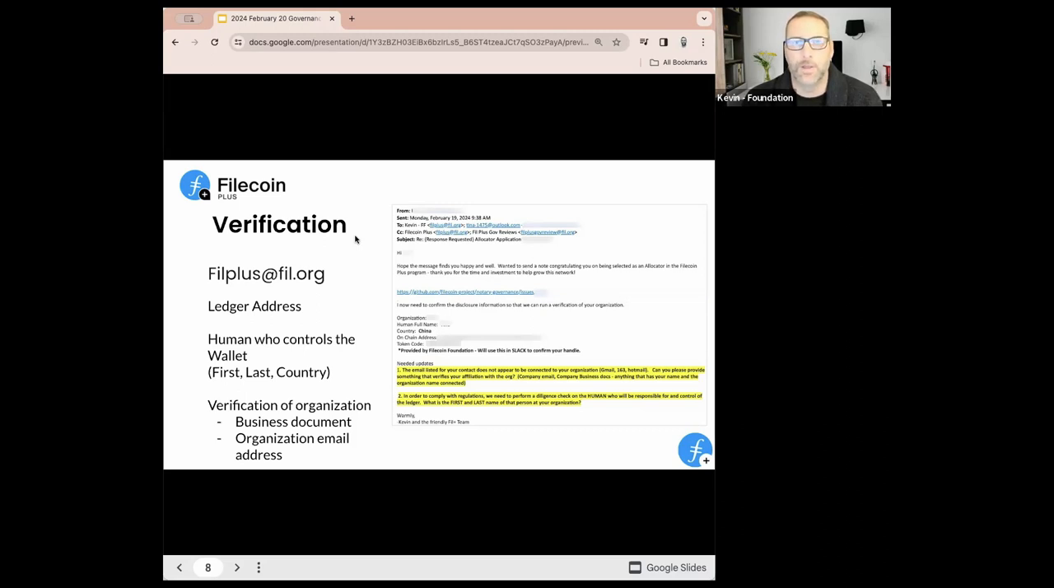
Advance from slide 8 through the Contact Information slide to slide 10, Sanctions Checks.
click(237, 566)
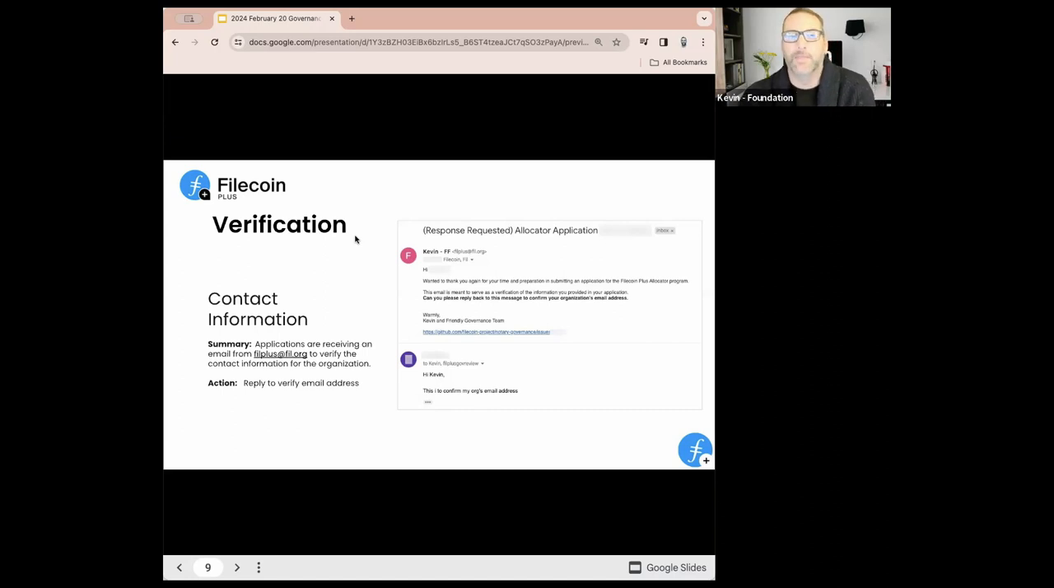
click(237, 566)
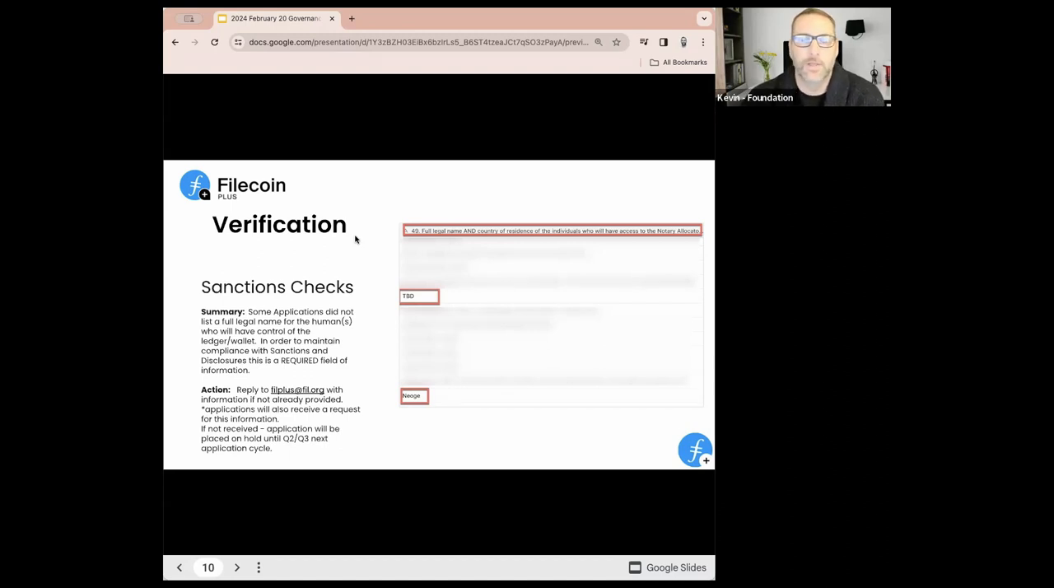
click(237, 567)
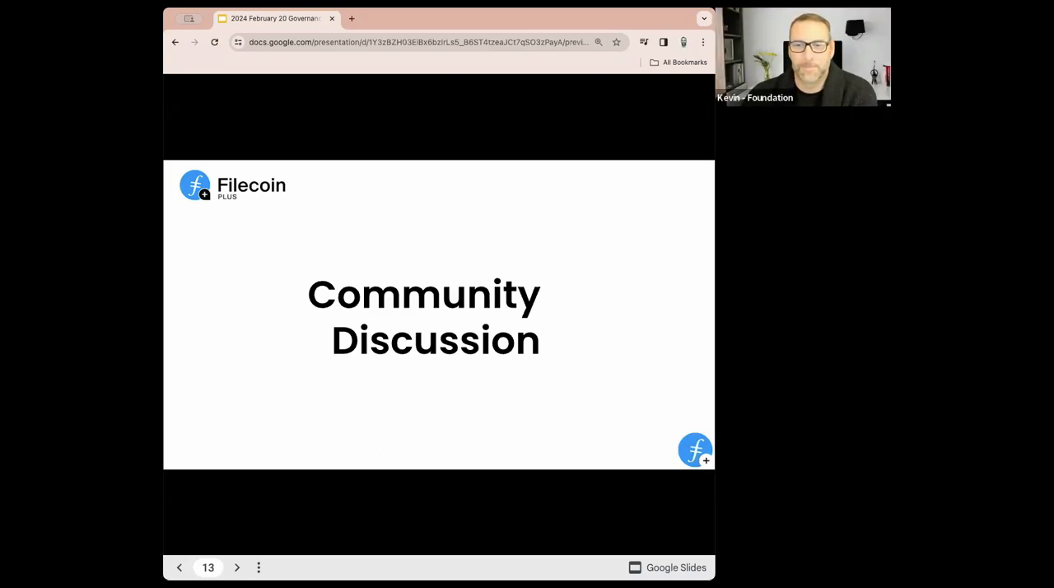
mouse_move(402, 477)
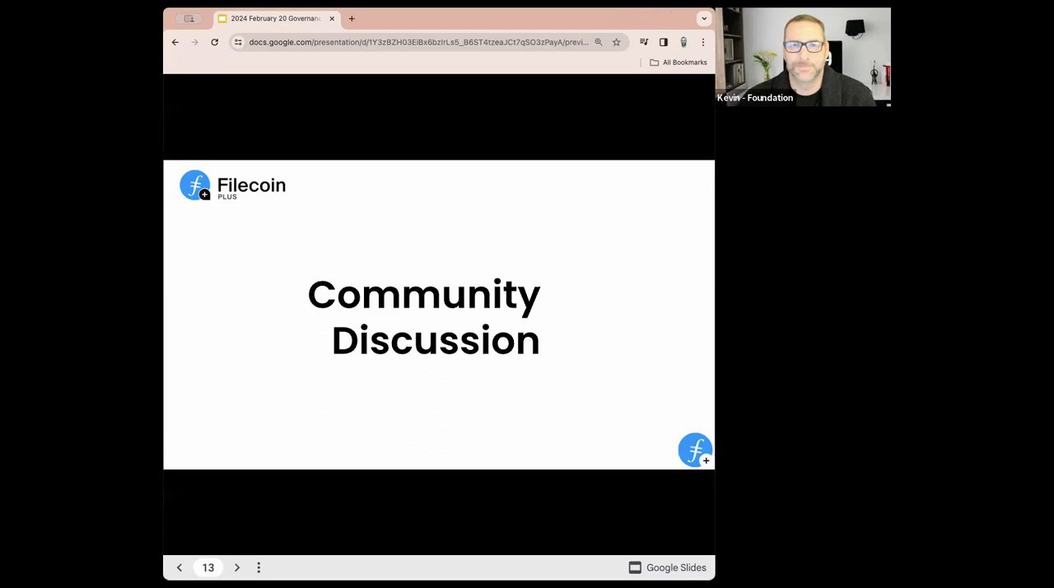
mouse_move(622, 422)
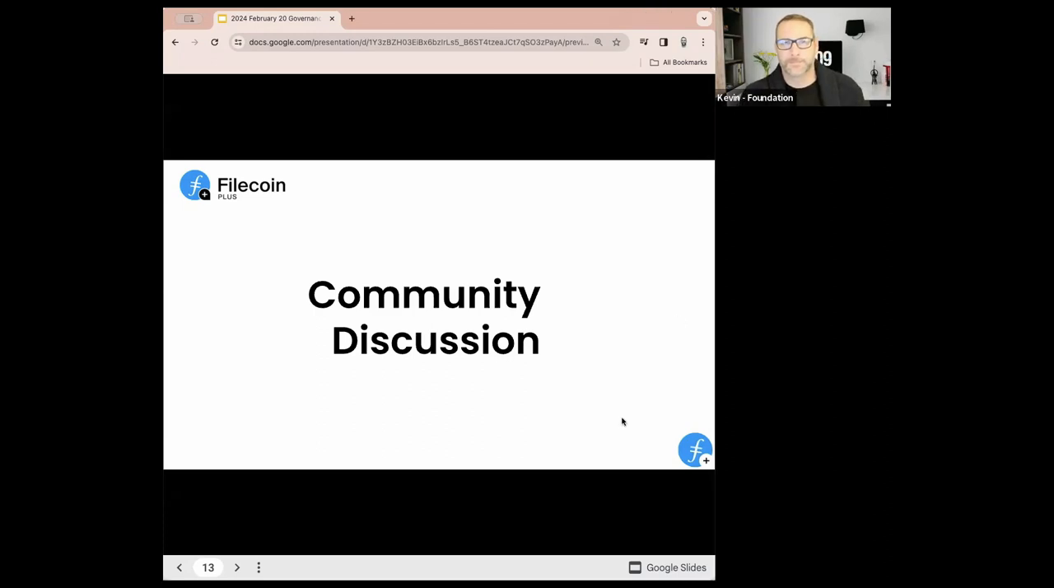